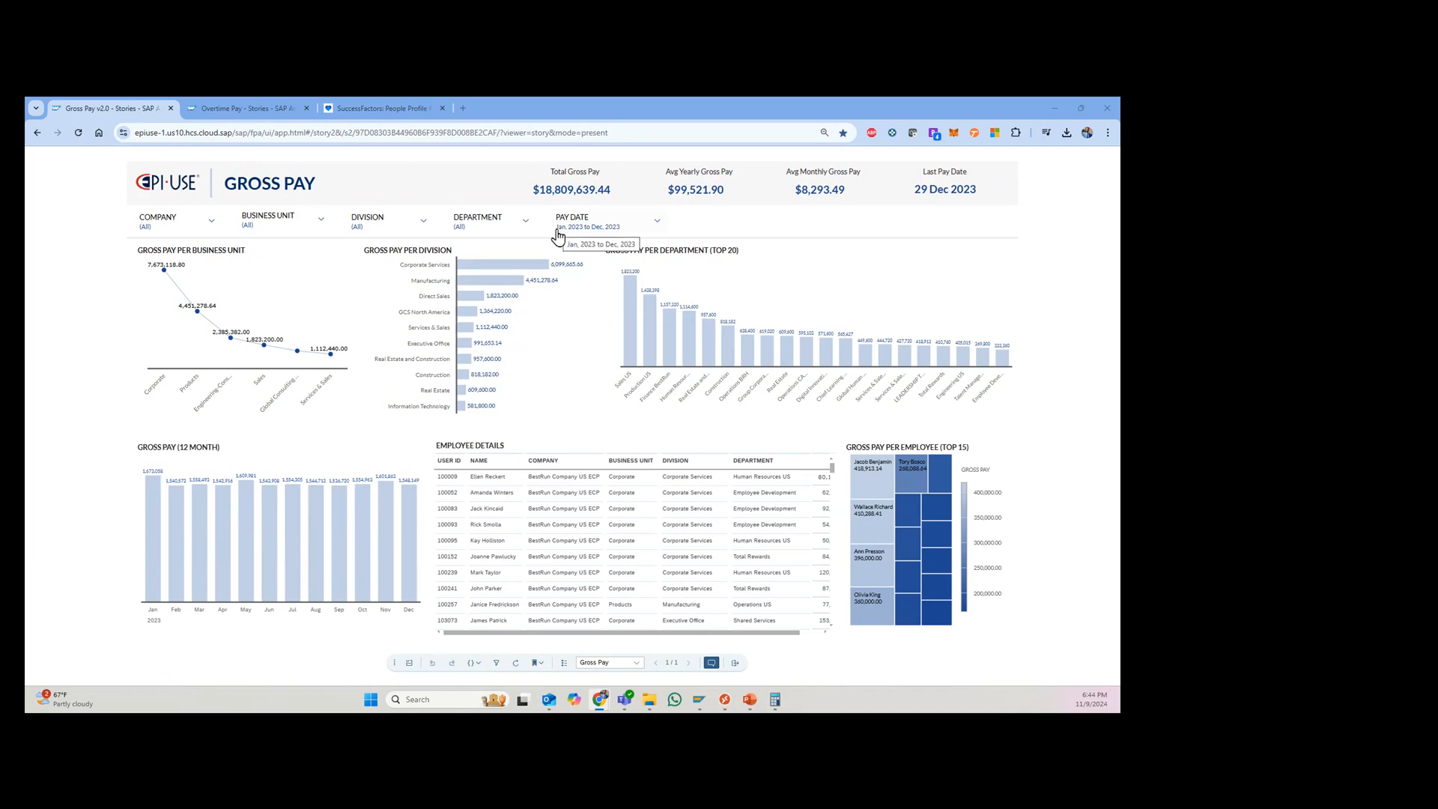
mouse_move(586, 232)
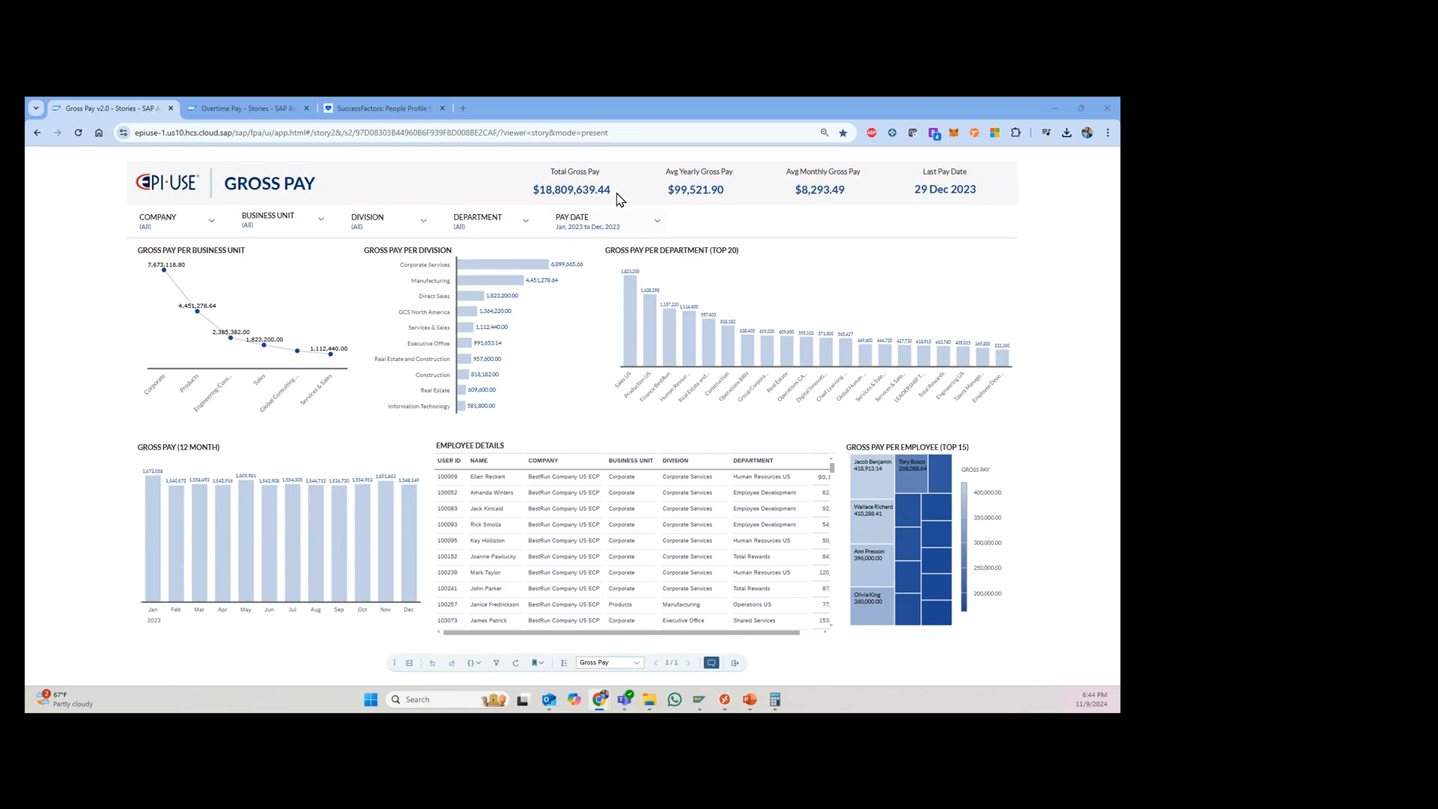
mouse_move(528, 196)
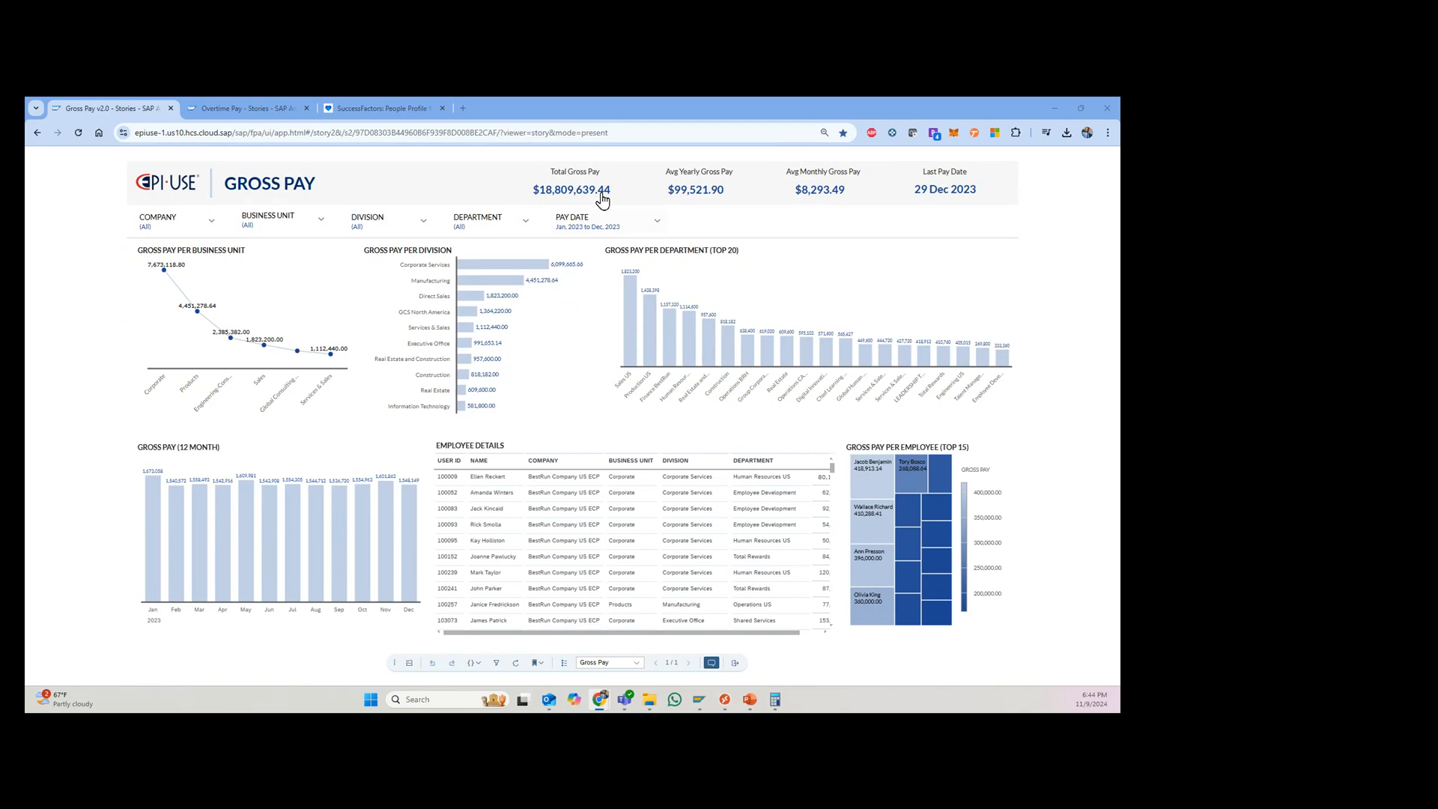
mouse_move(663, 204)
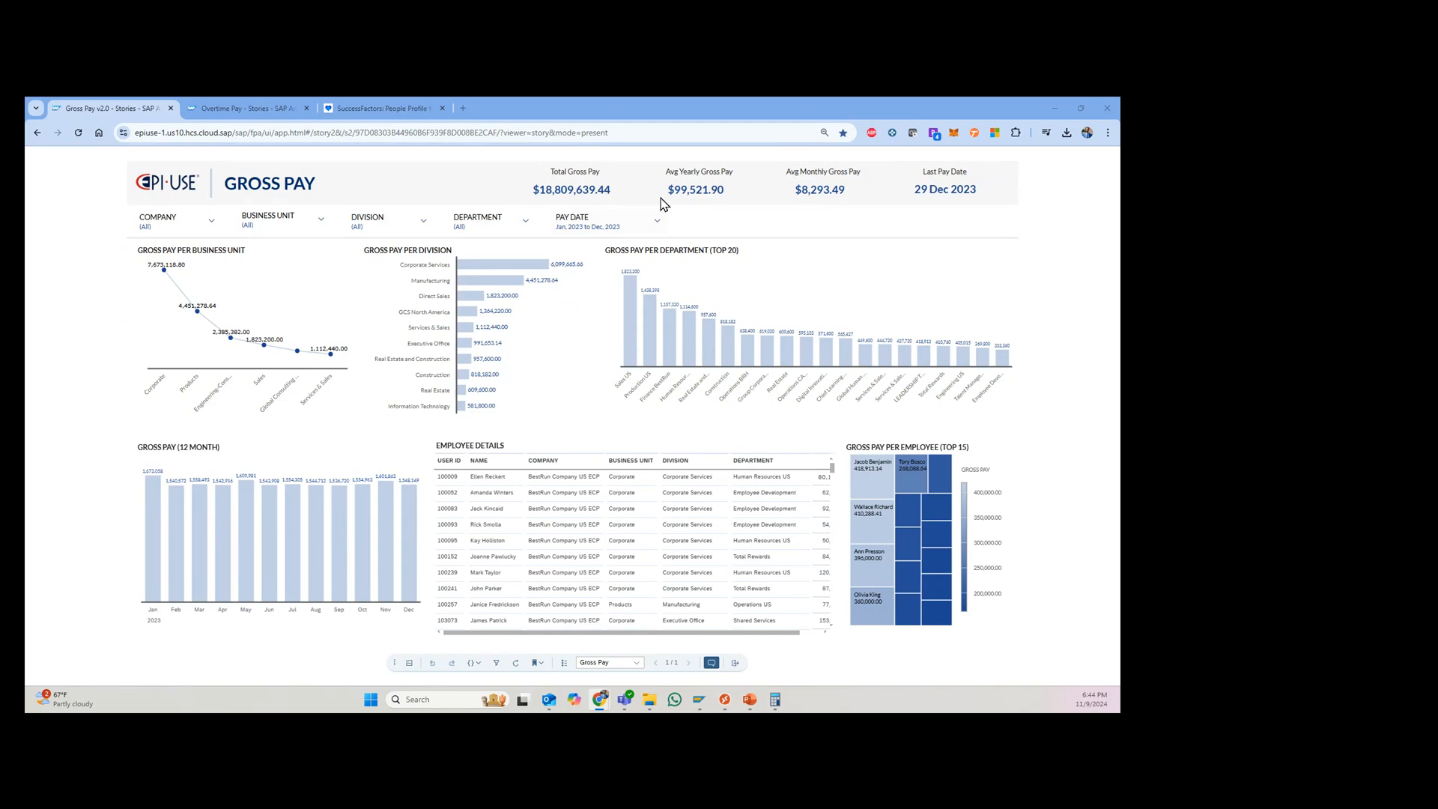
mouse_move(783, 182)
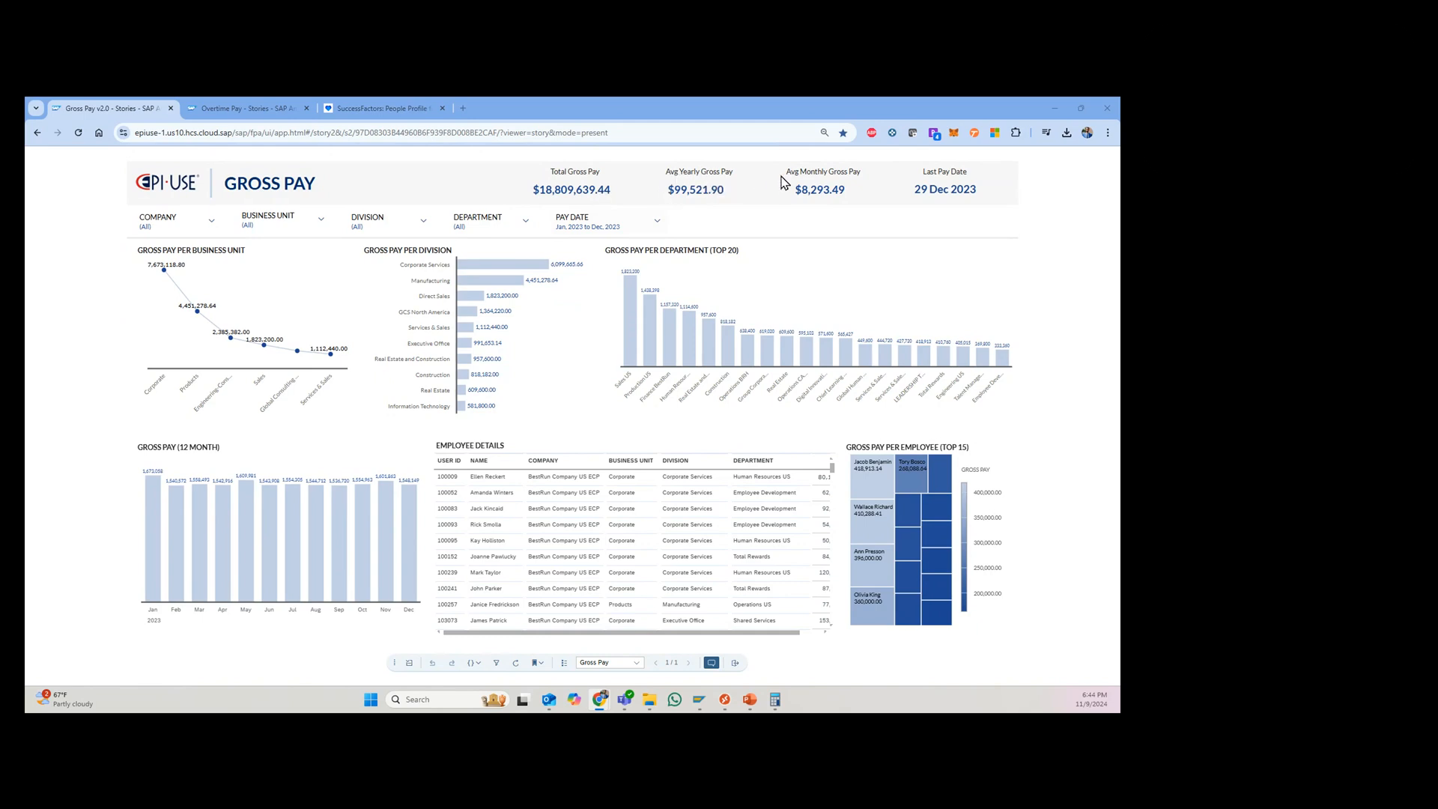
mouse_move(895, 190)
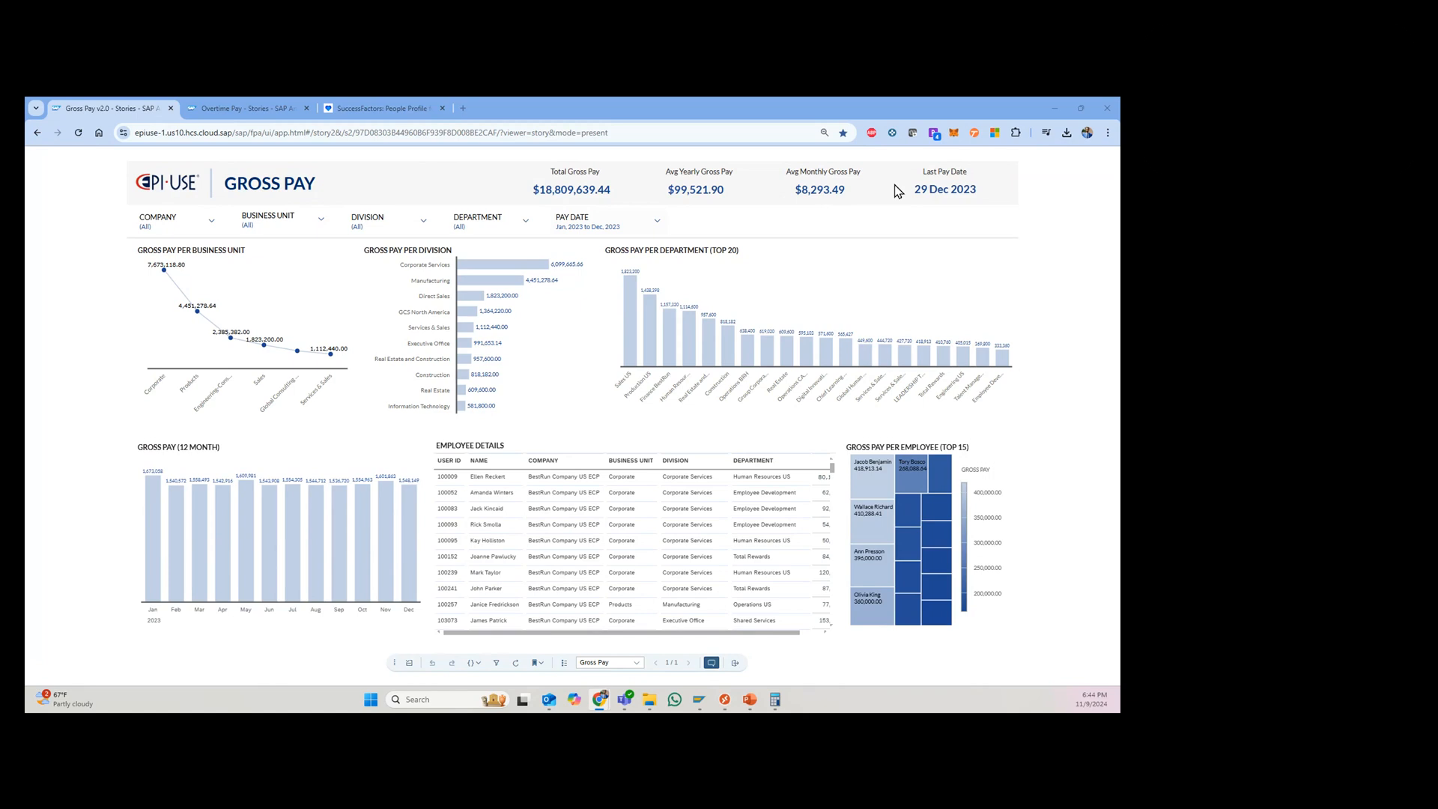
mouse_move(698, 182)
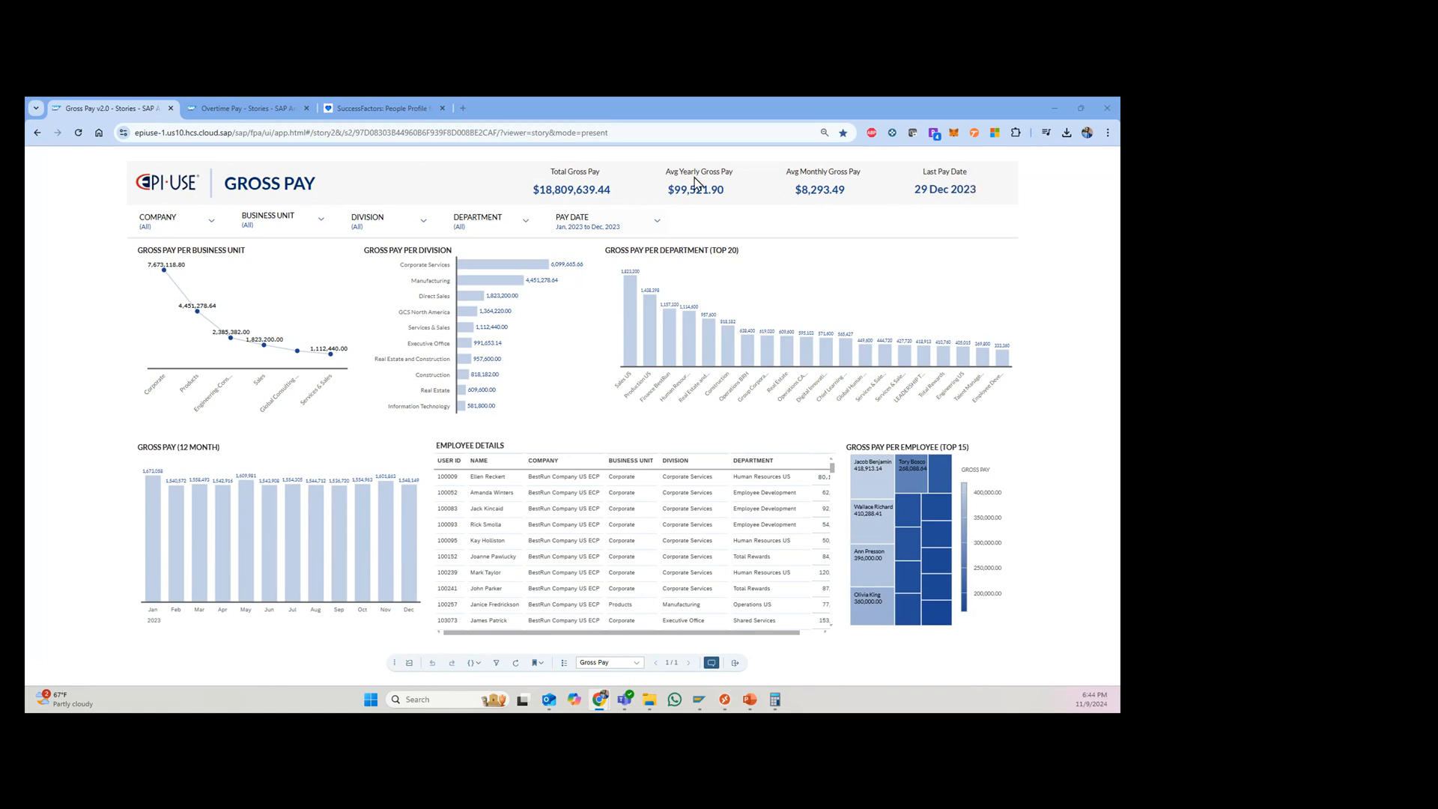
mouse_move(514, 192)
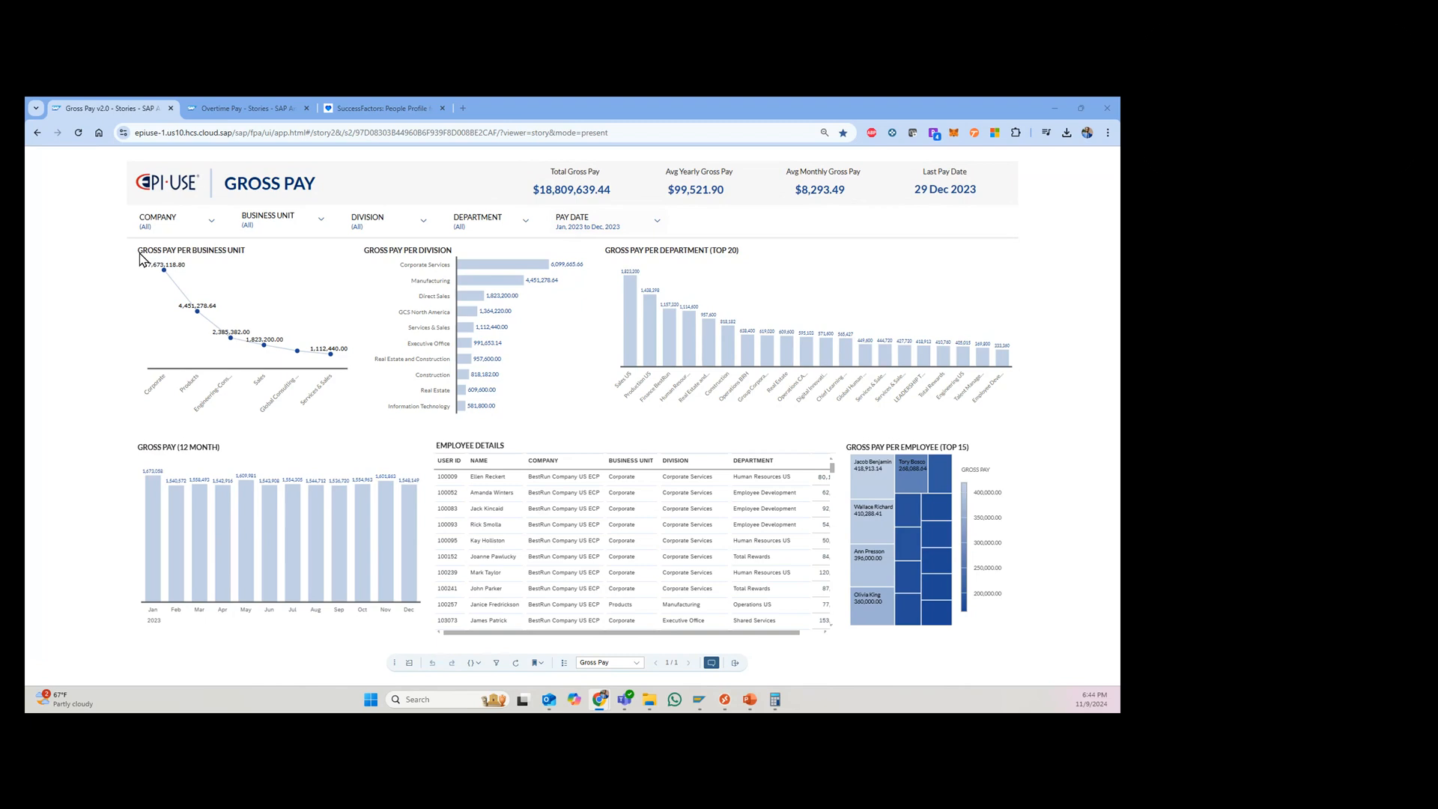
mouse_move(248, 258)
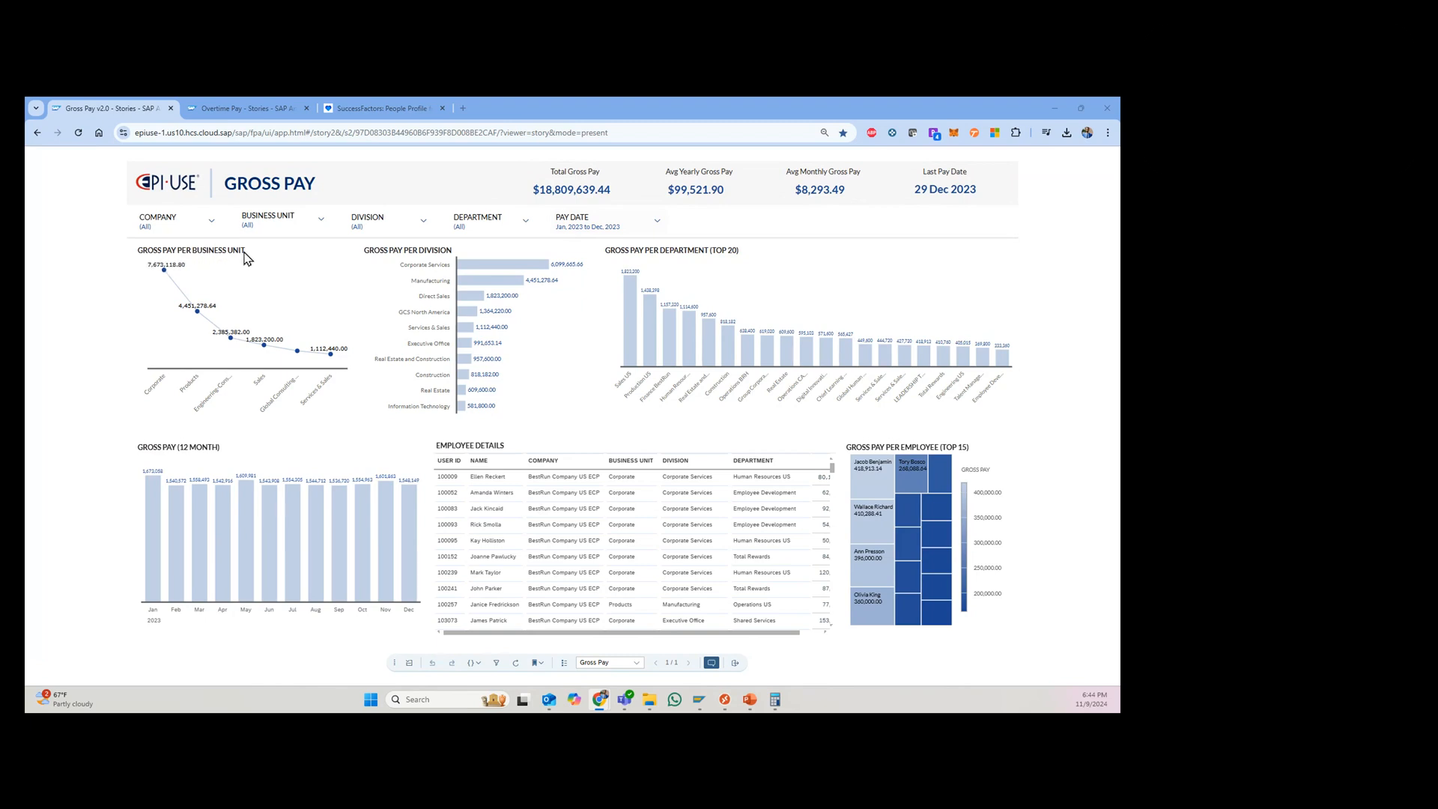
mouse_move(240, 257)
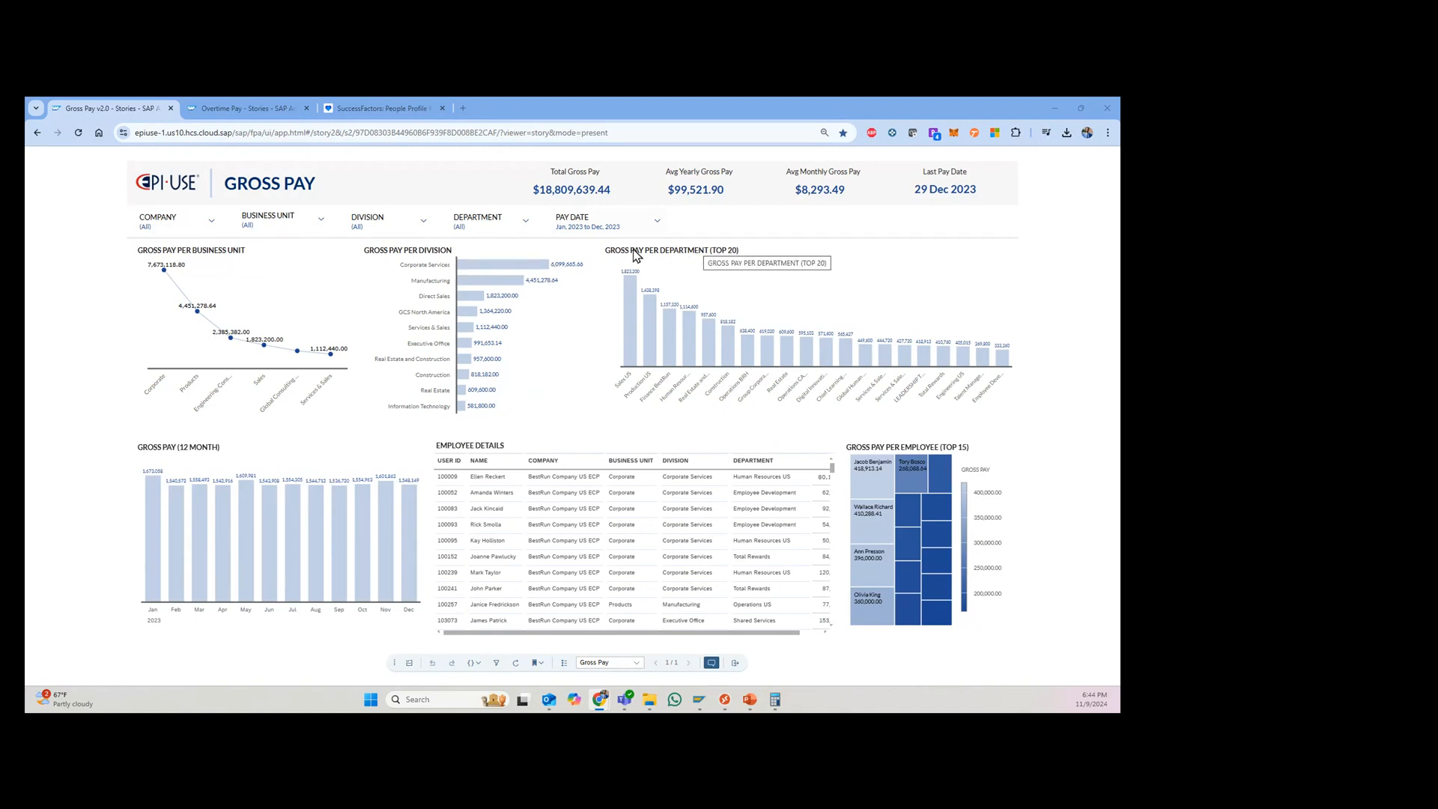
mouse_move(158, 372)
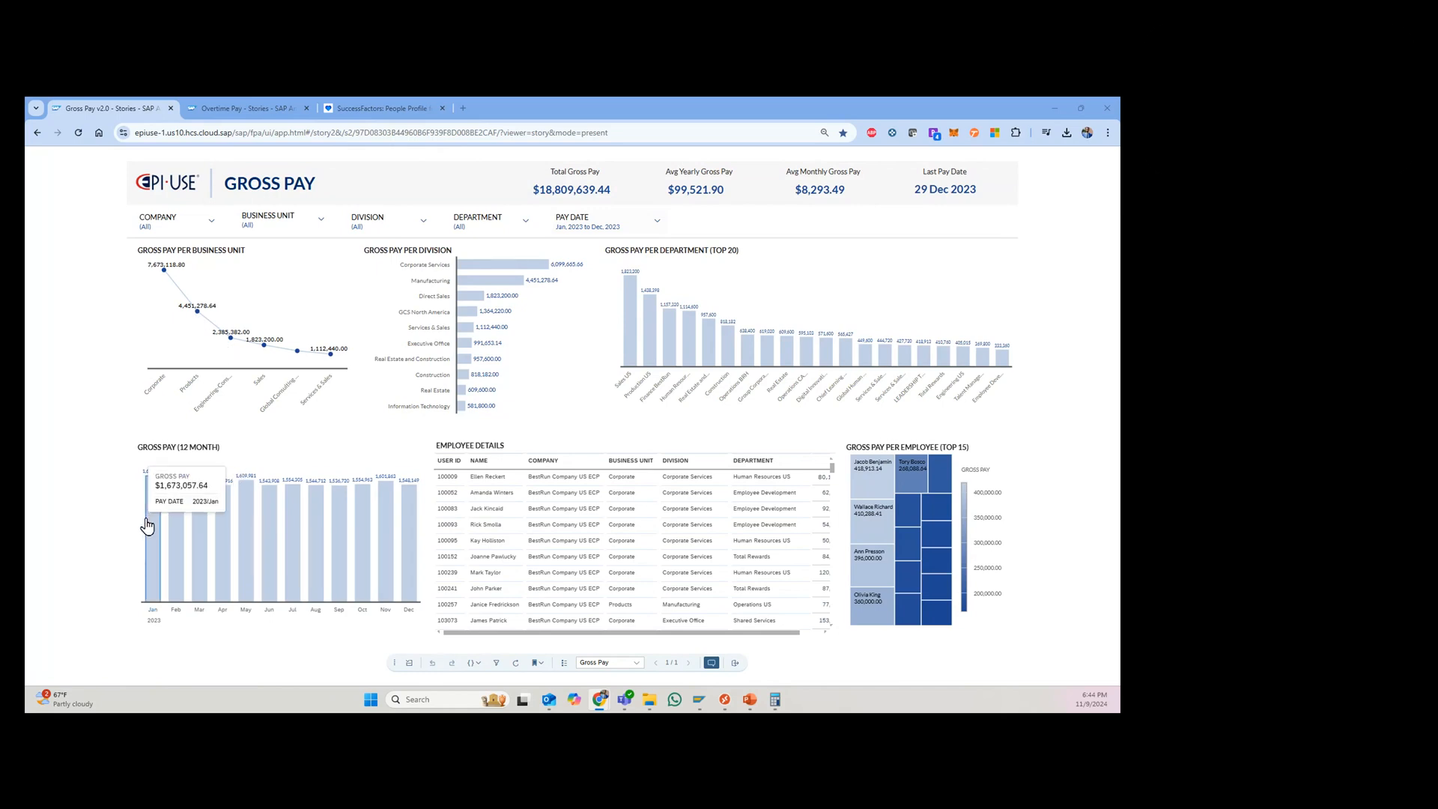
mouse_move(223, 596)
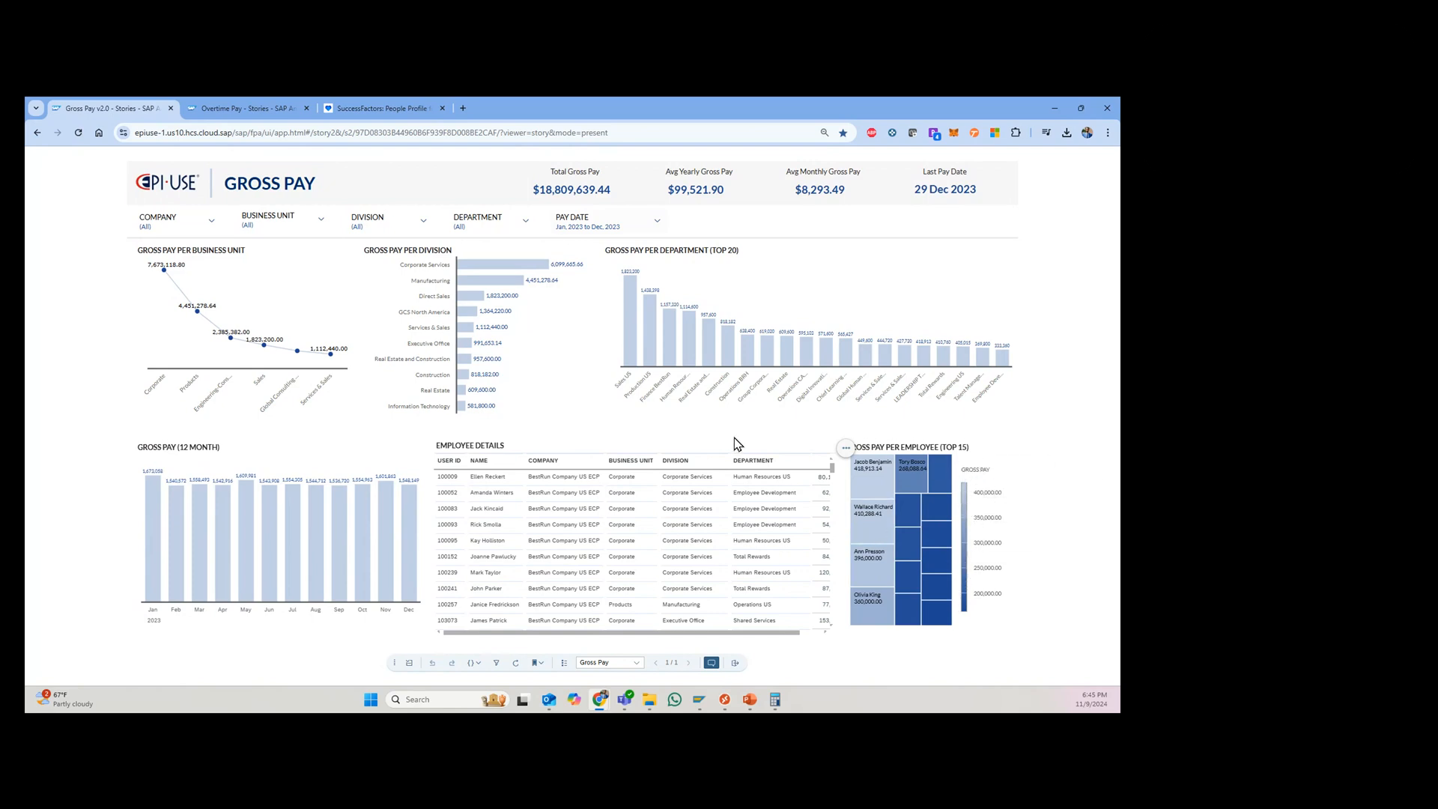
- Narrow the pay date range filter to January 2023, then restore it to all of 2023
click(656, 224)
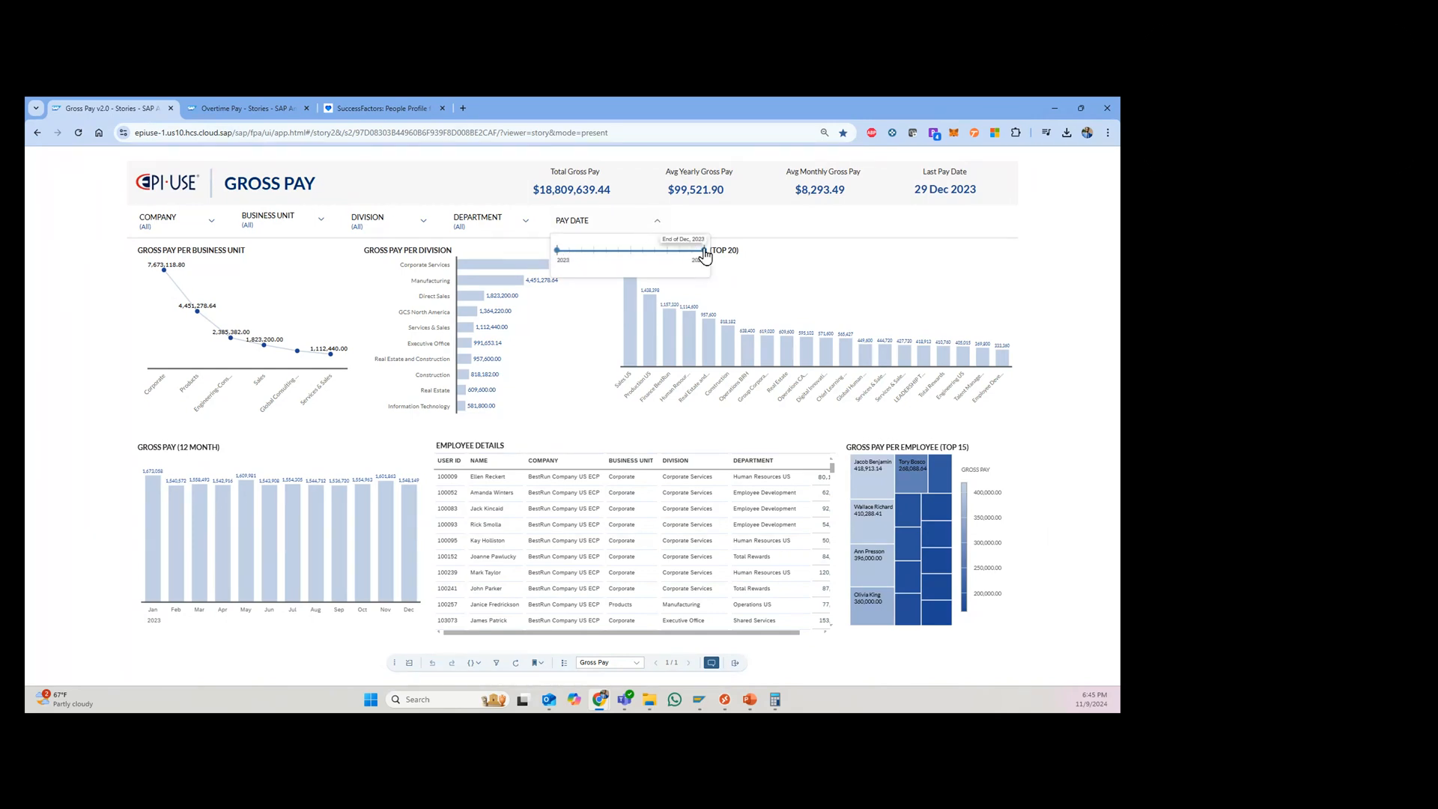
drag(703, 251, 566, 250)
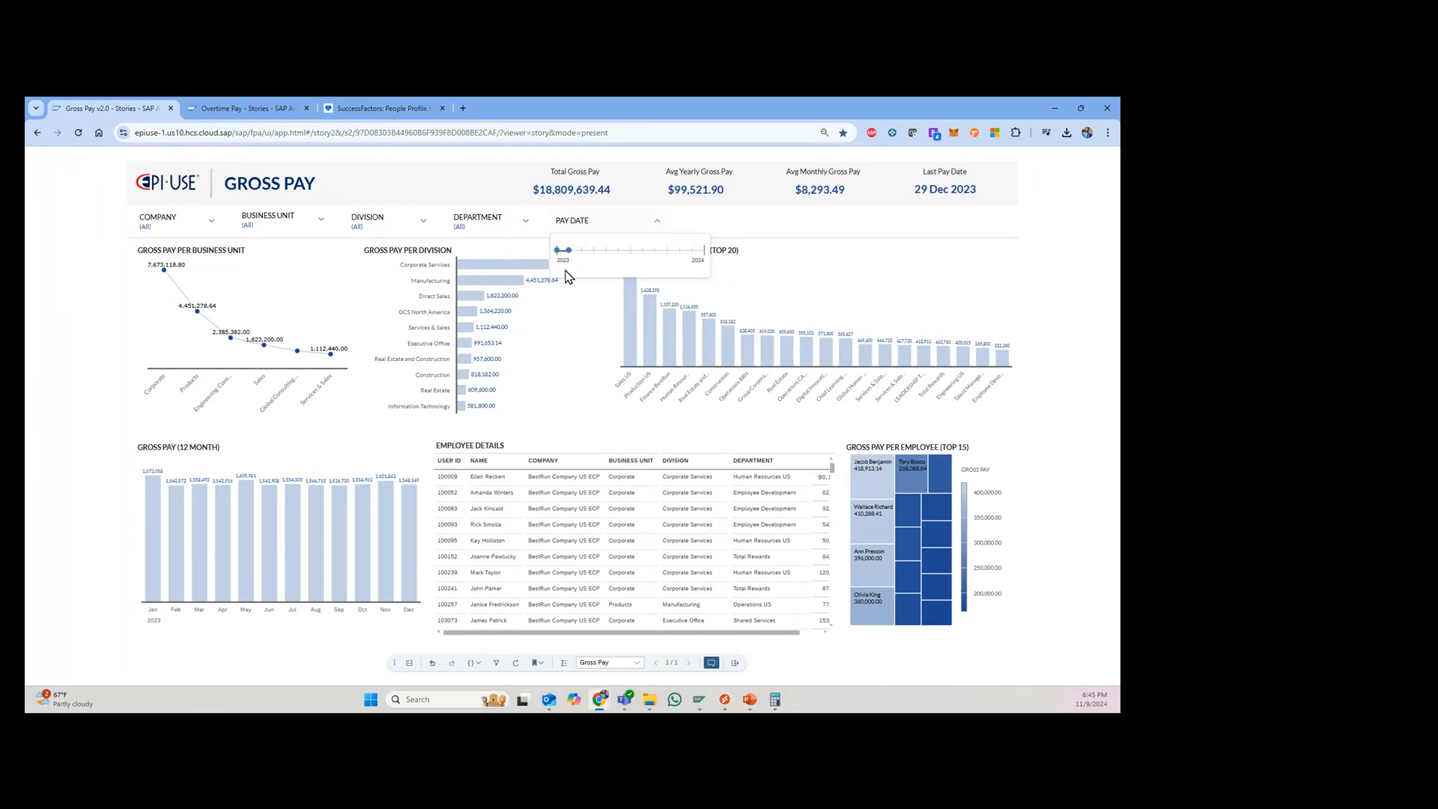
drag(566, 250, 559, 250)
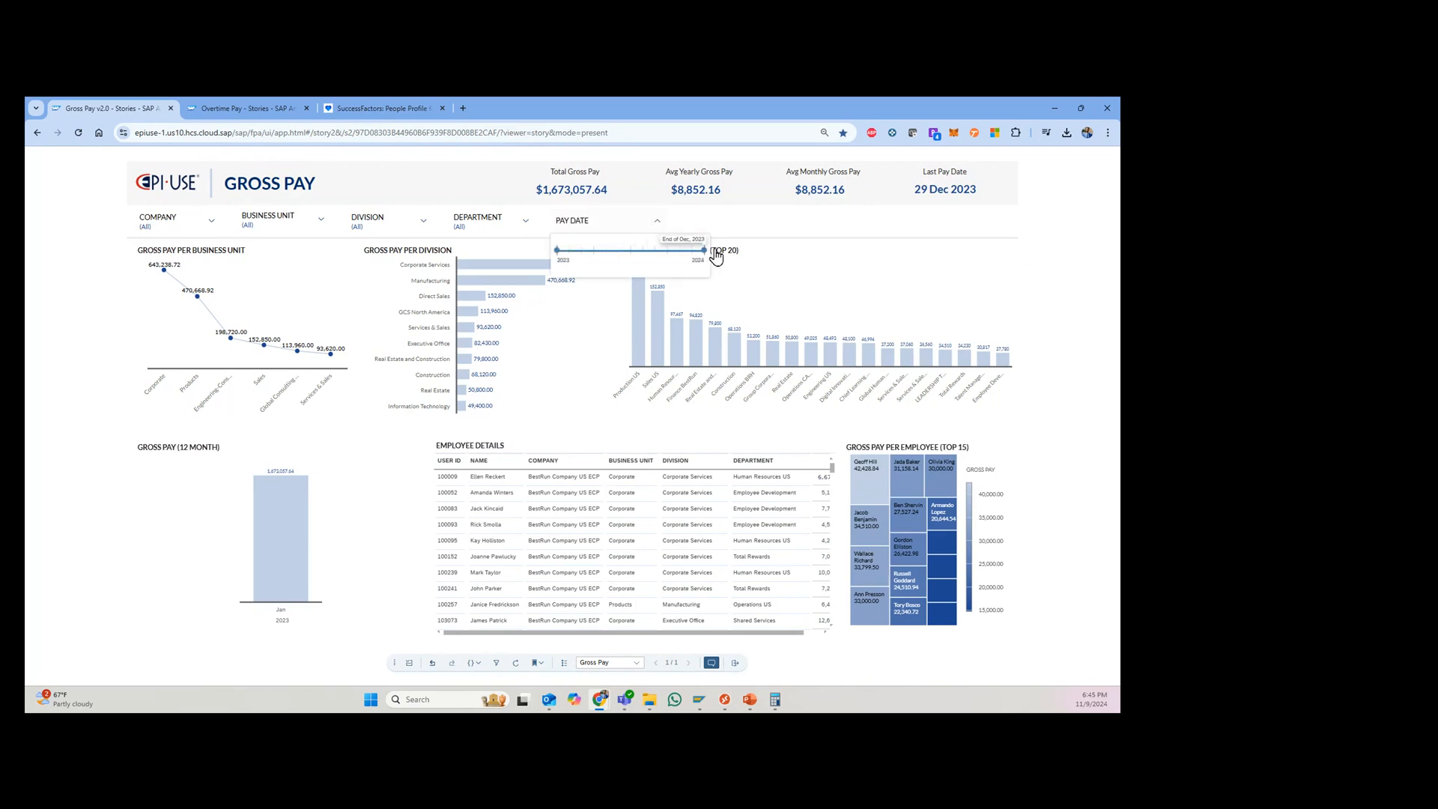
drag(702, 251, 557, 250)
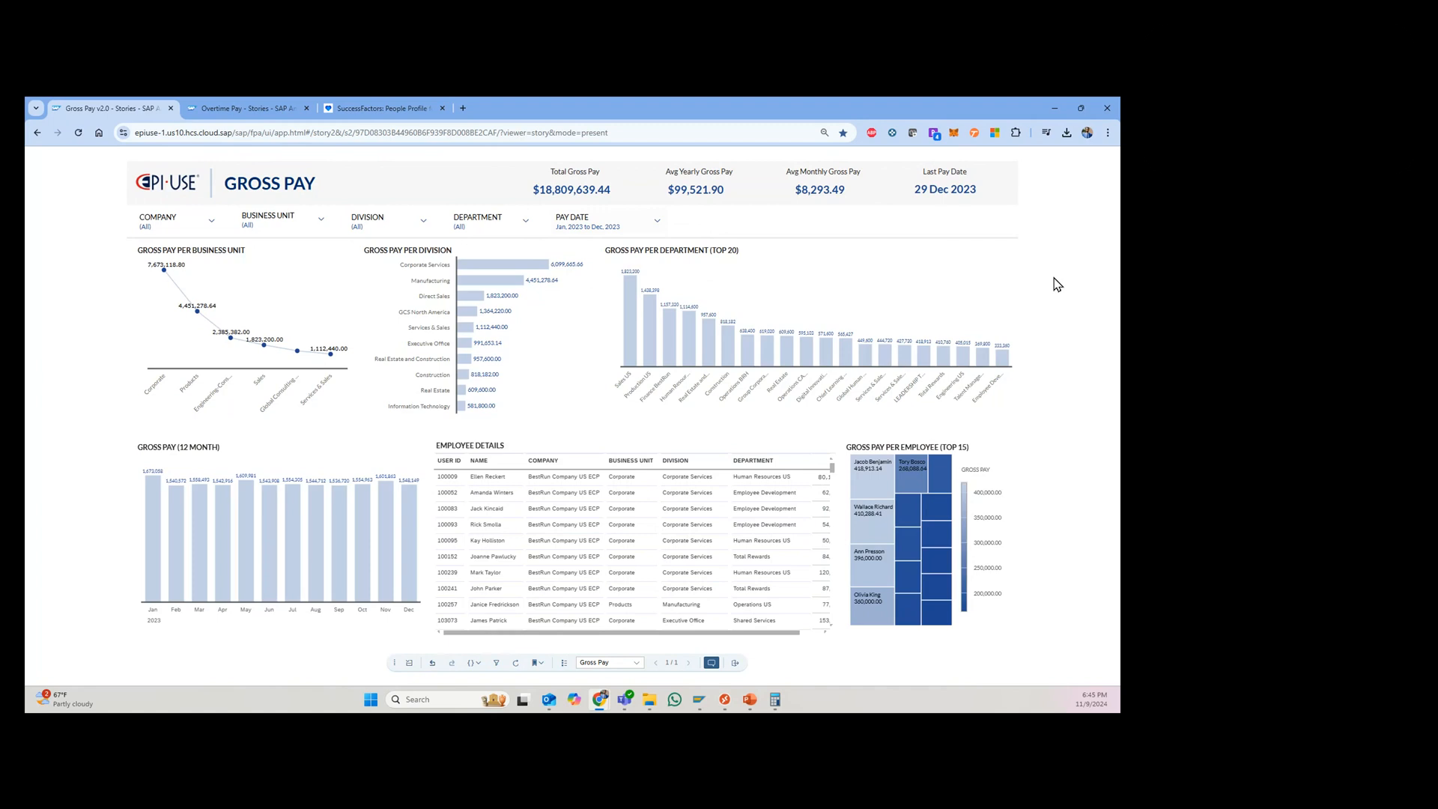
mouse_move(674, 422)
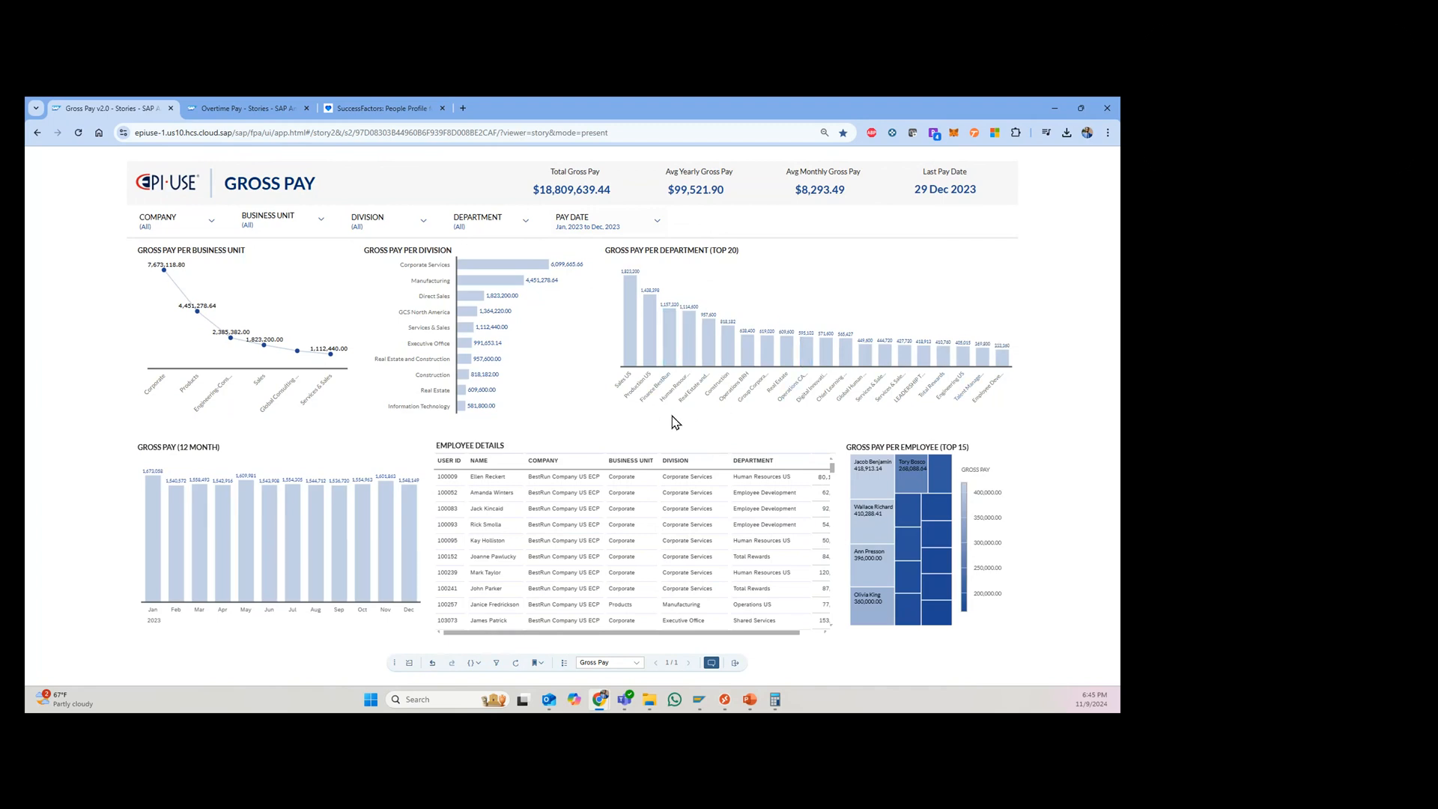
mouse_move(692, 358)
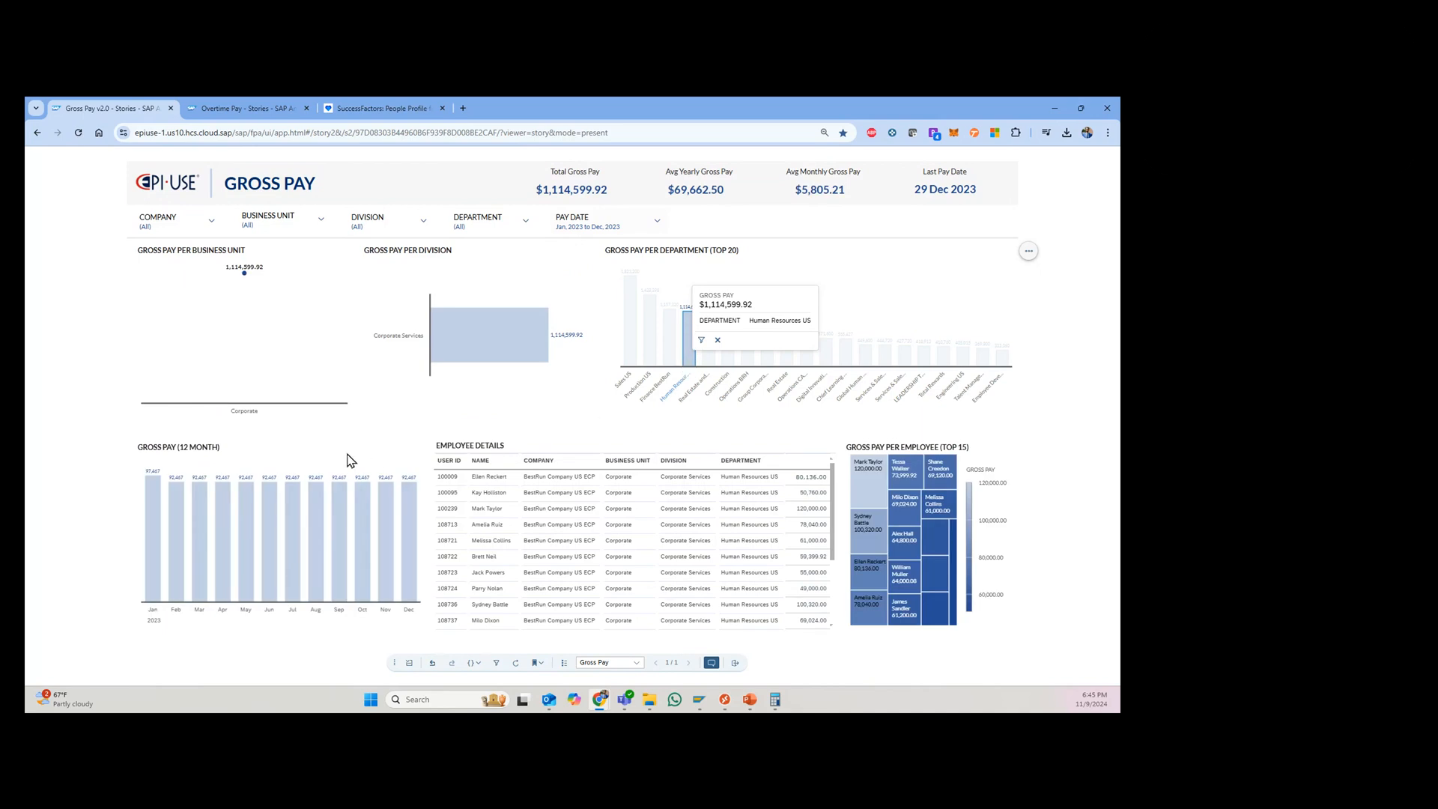
mouse_move(144, 580)
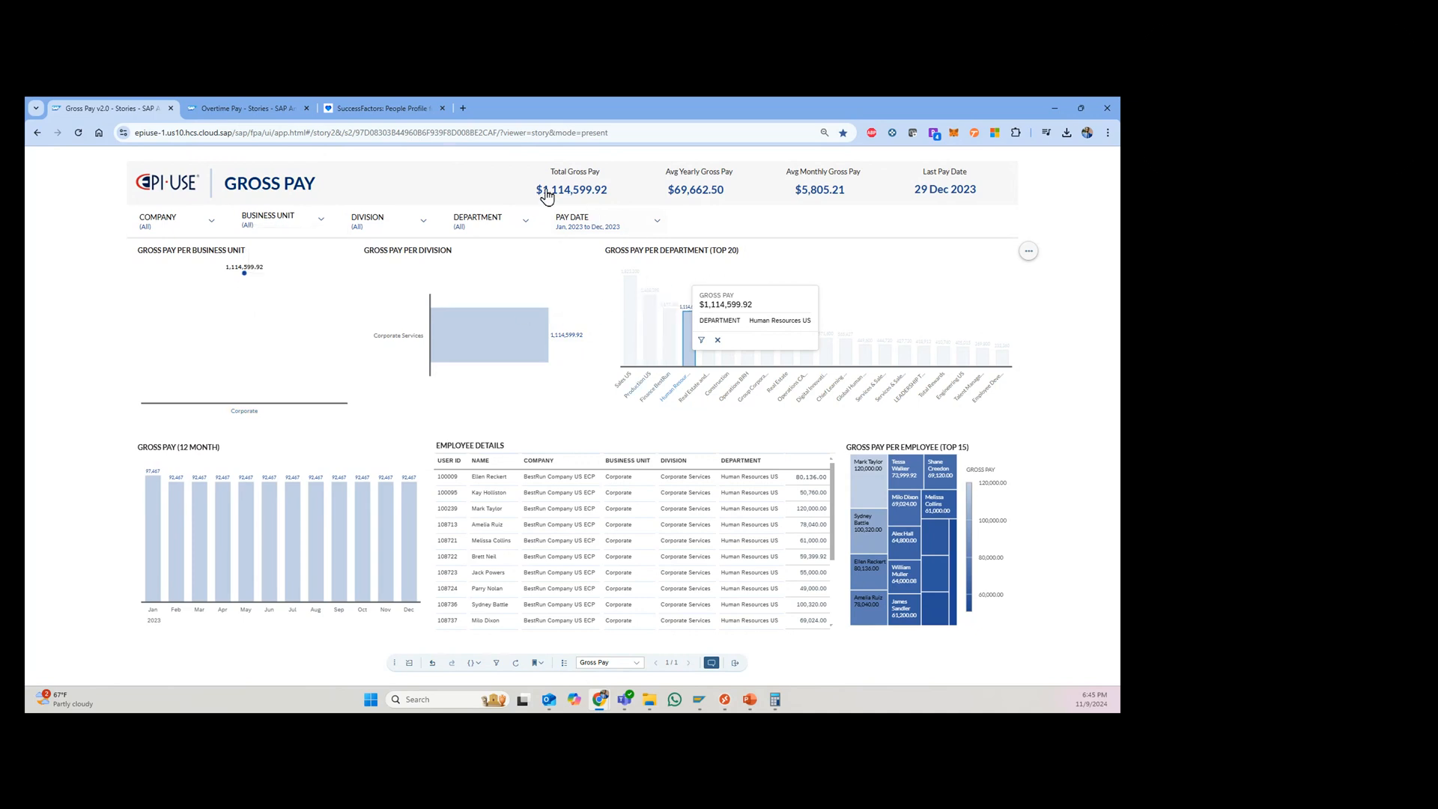
mouse_move(596, 200)
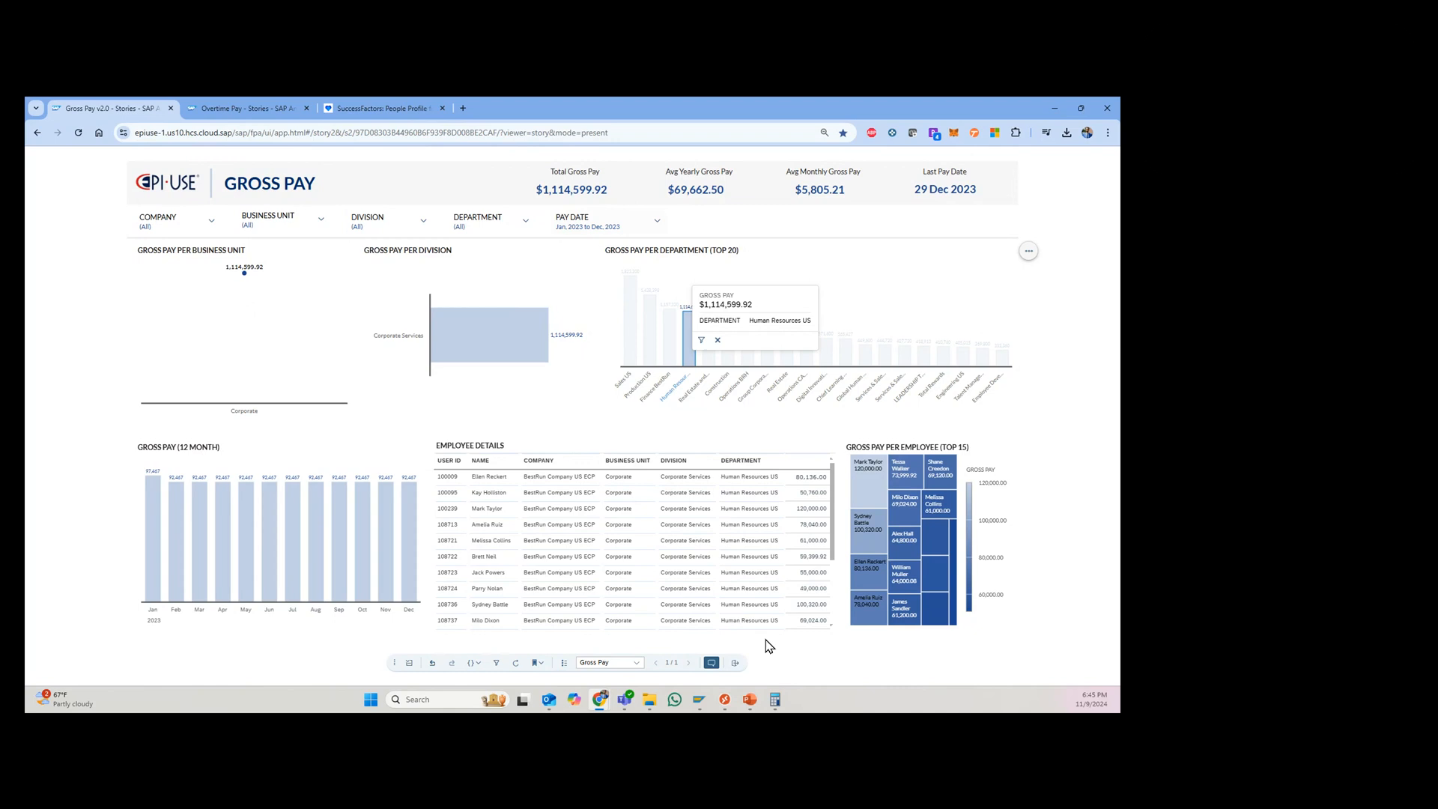
mouse_move(824, 518)
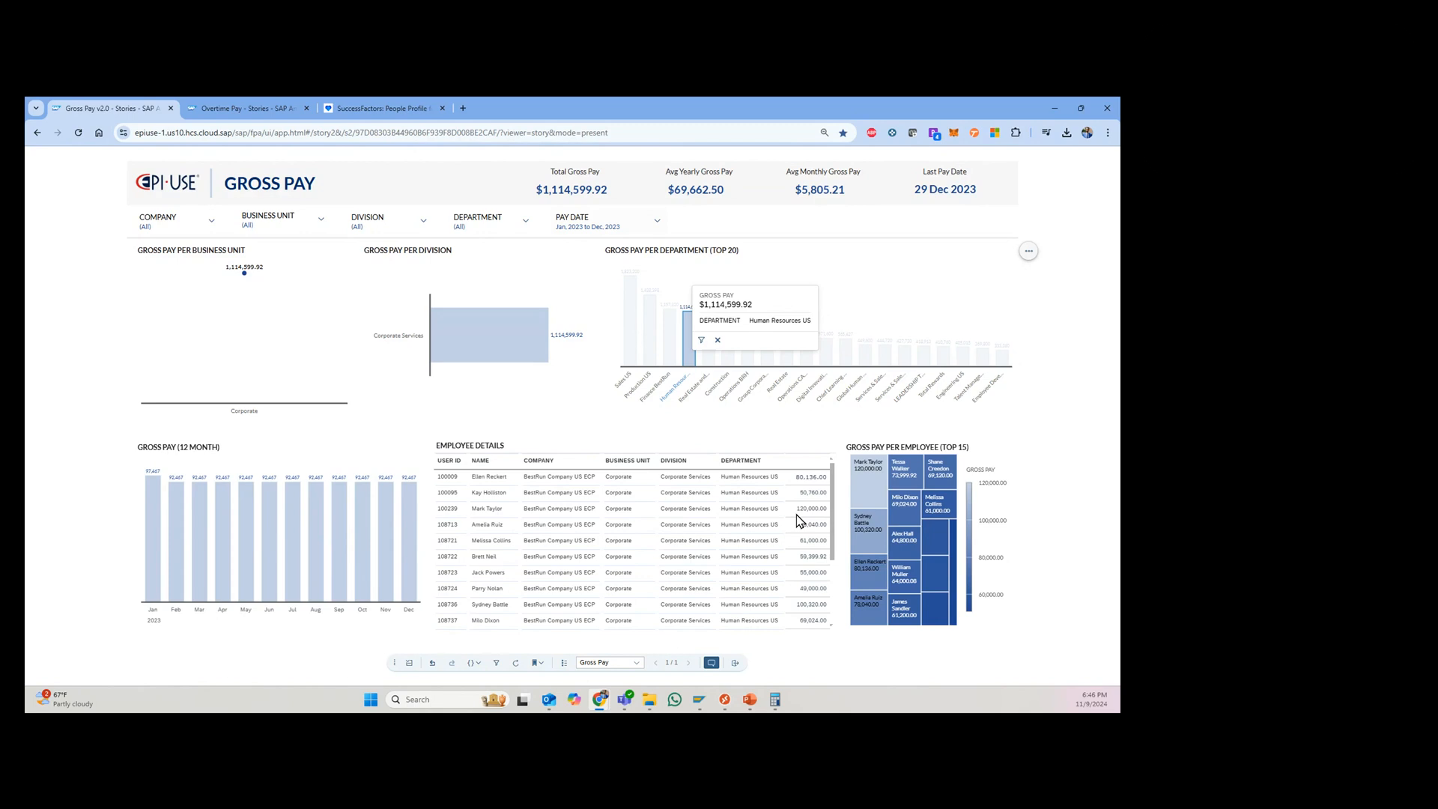
click(381, 108)
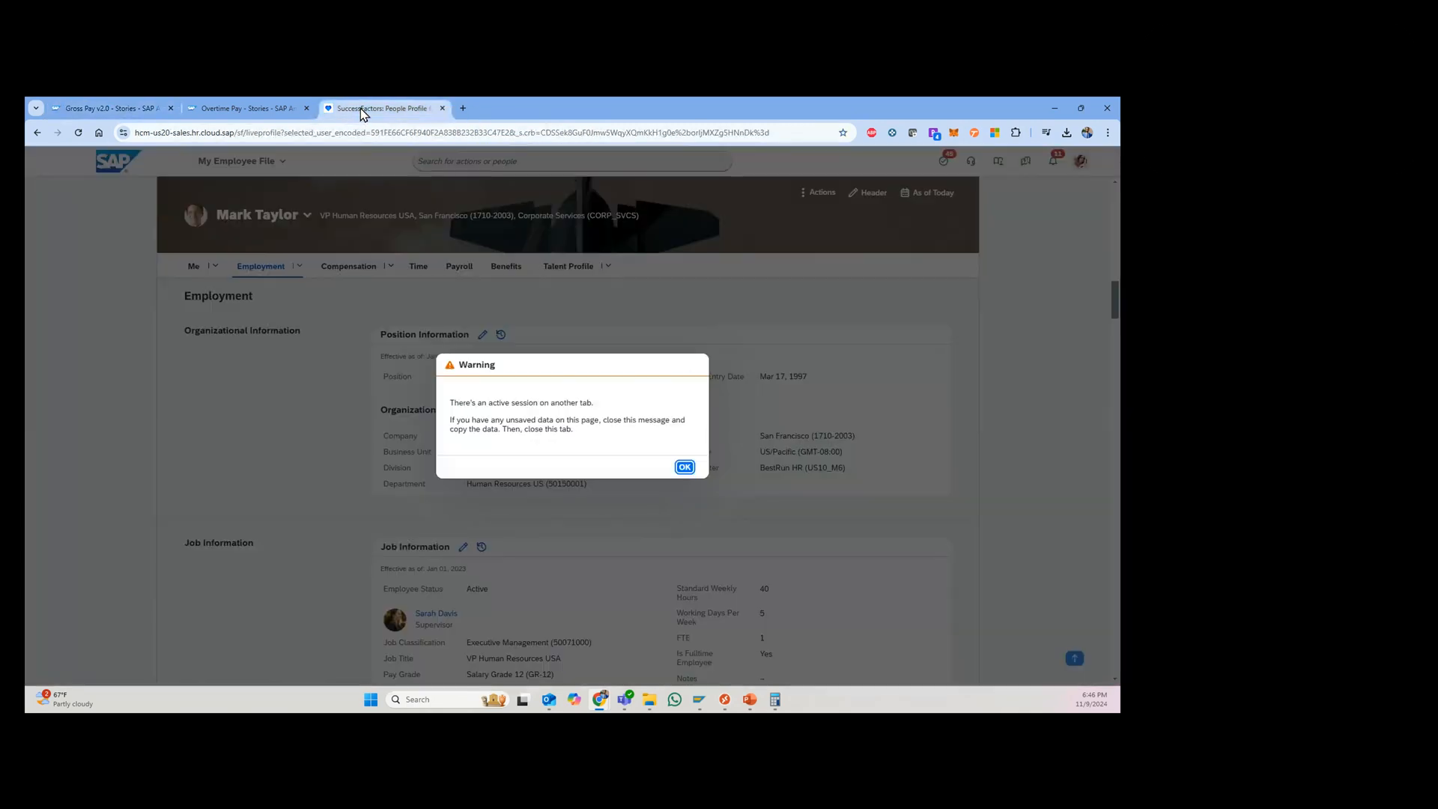
click(684, 467)
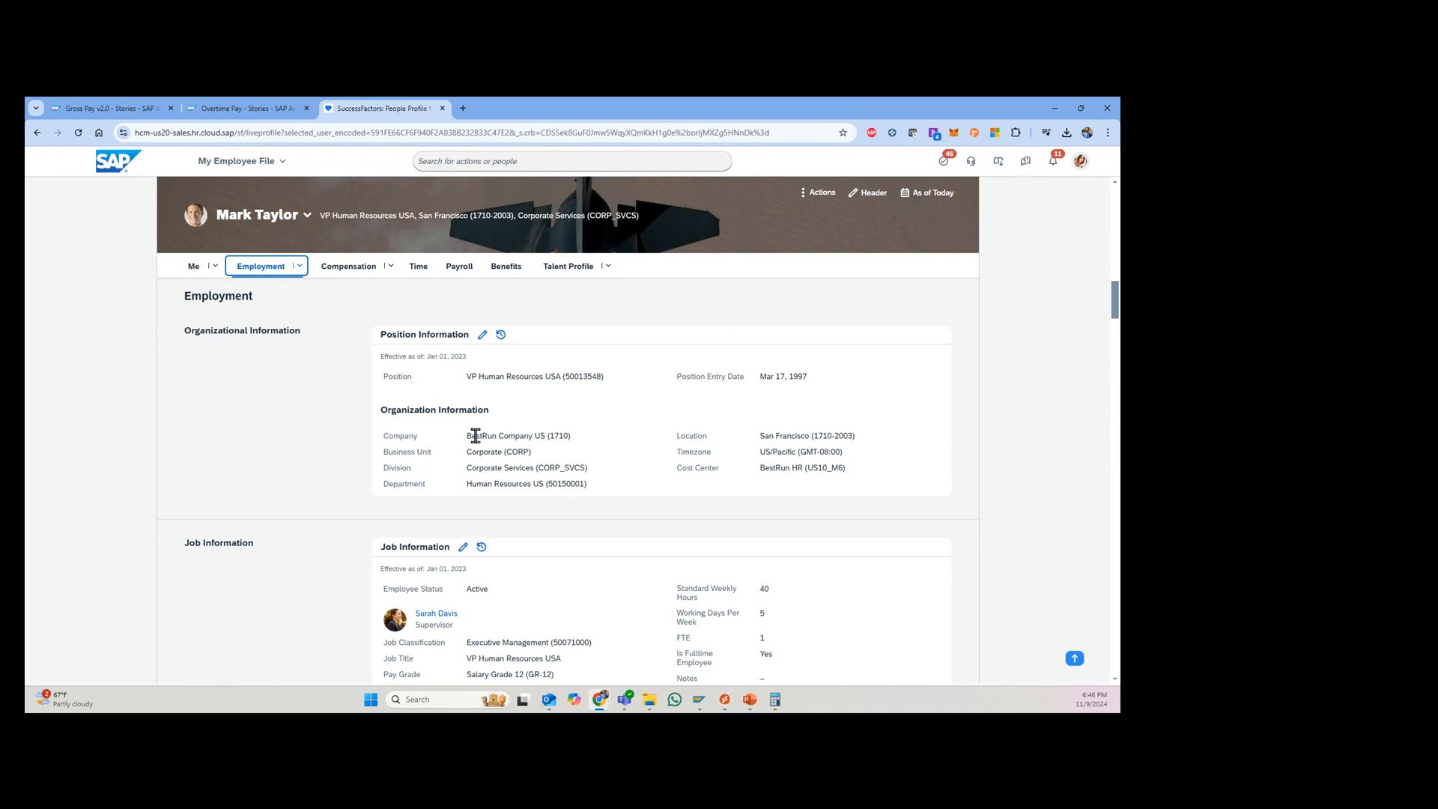
mouse_move(263, 279)
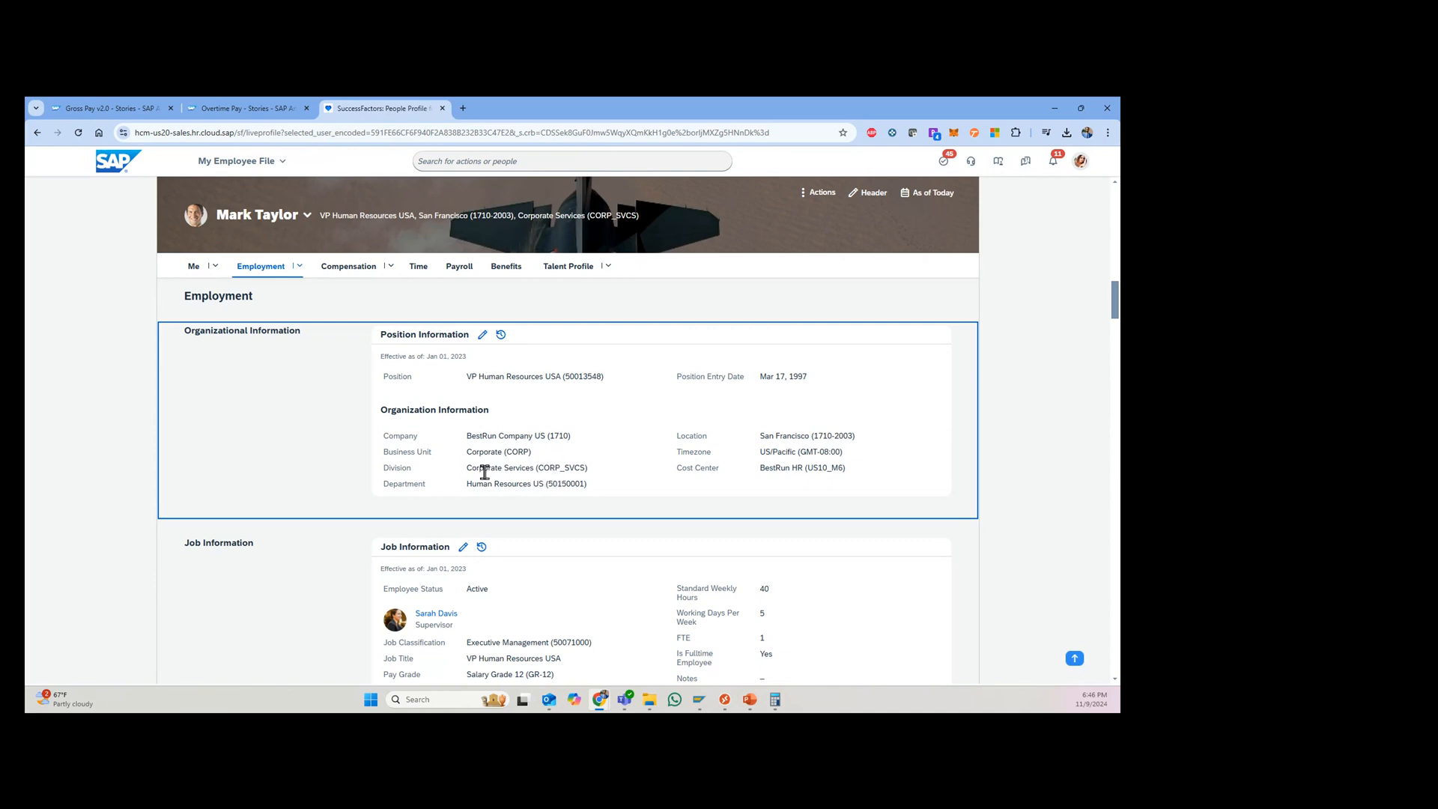
click(458, 266)
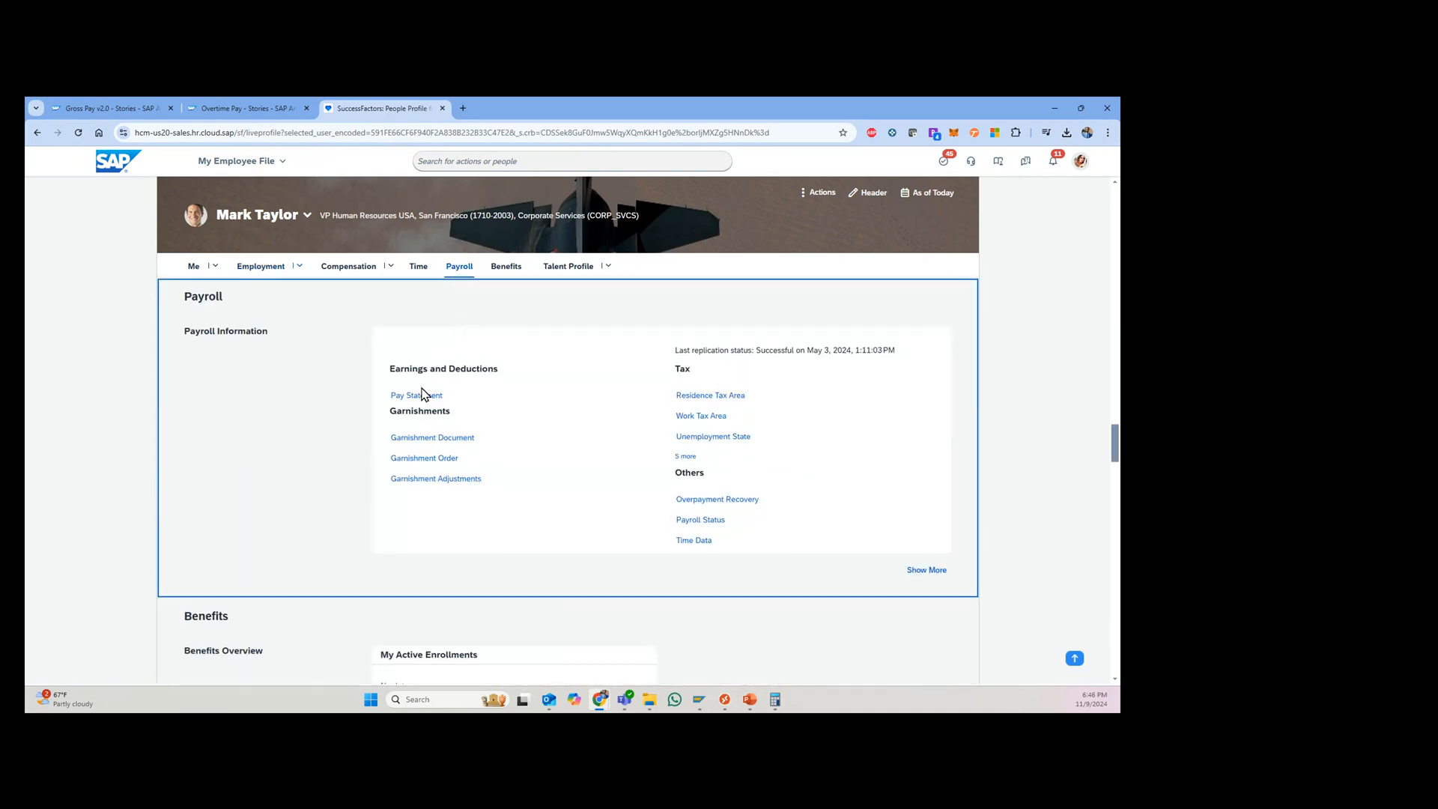
- Check the December 29, 2023 payslip's Hours and Earnings, then return to Gross Pay
click(416, 396)
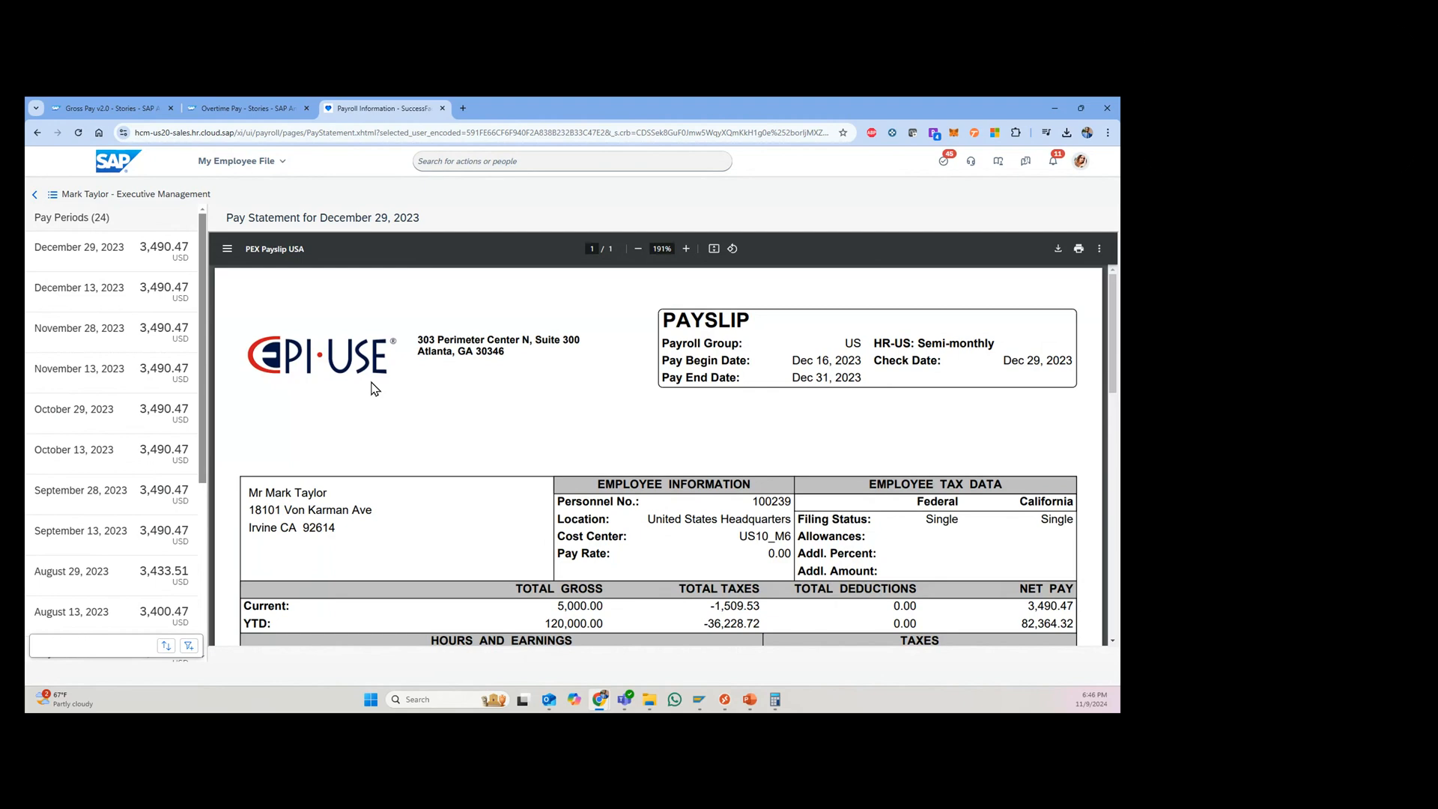
scroll(down, 3)
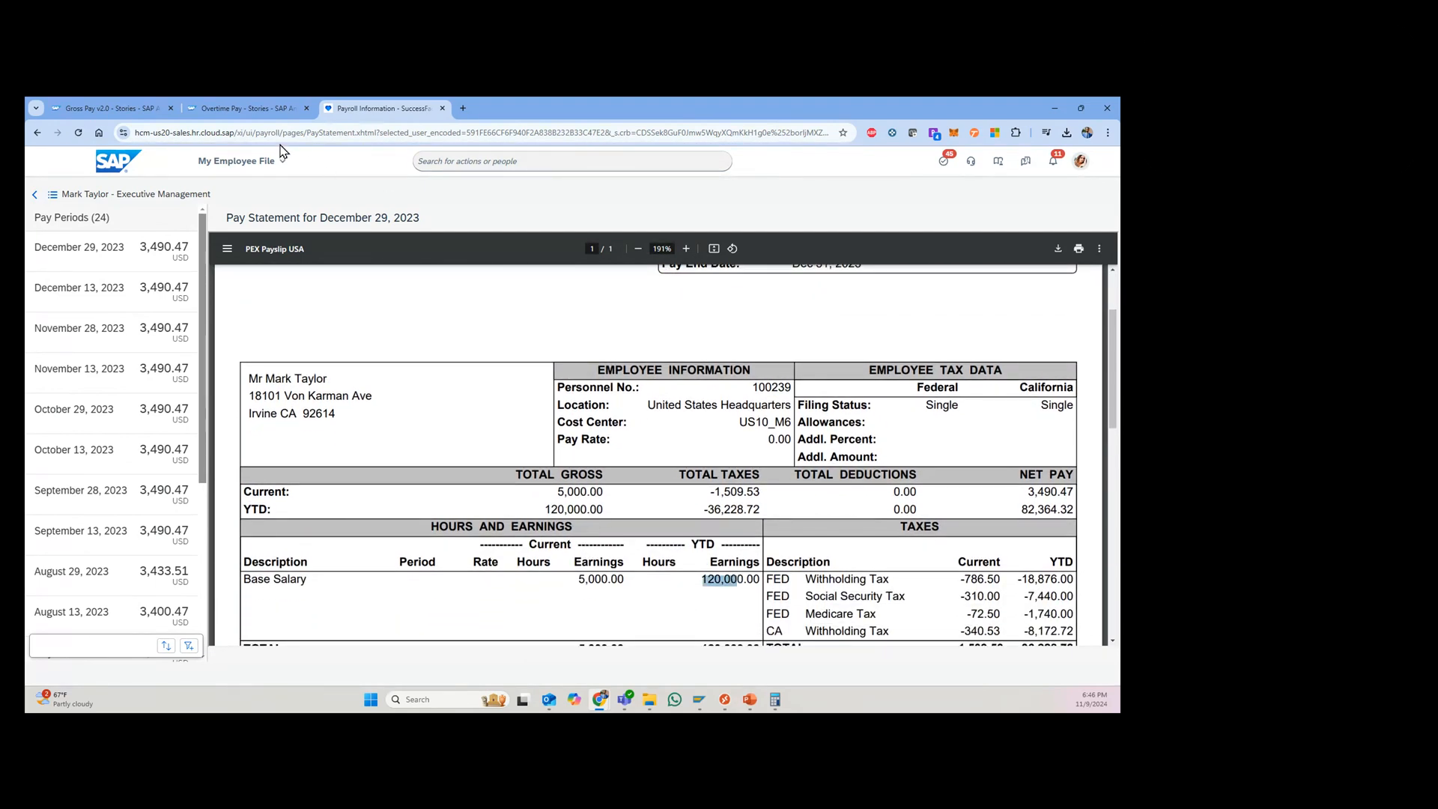
click(105, 107)
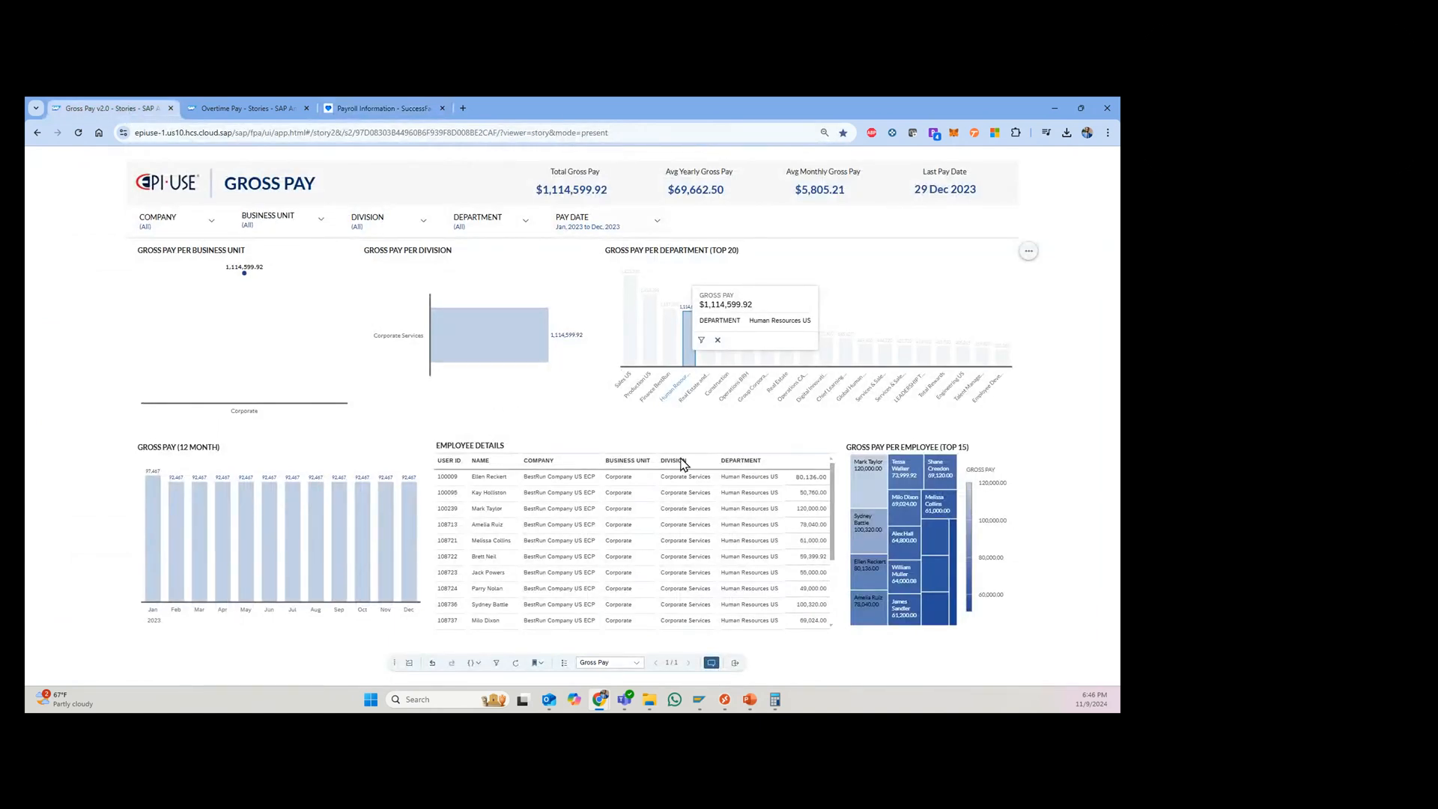
mouse_move(357, 310)
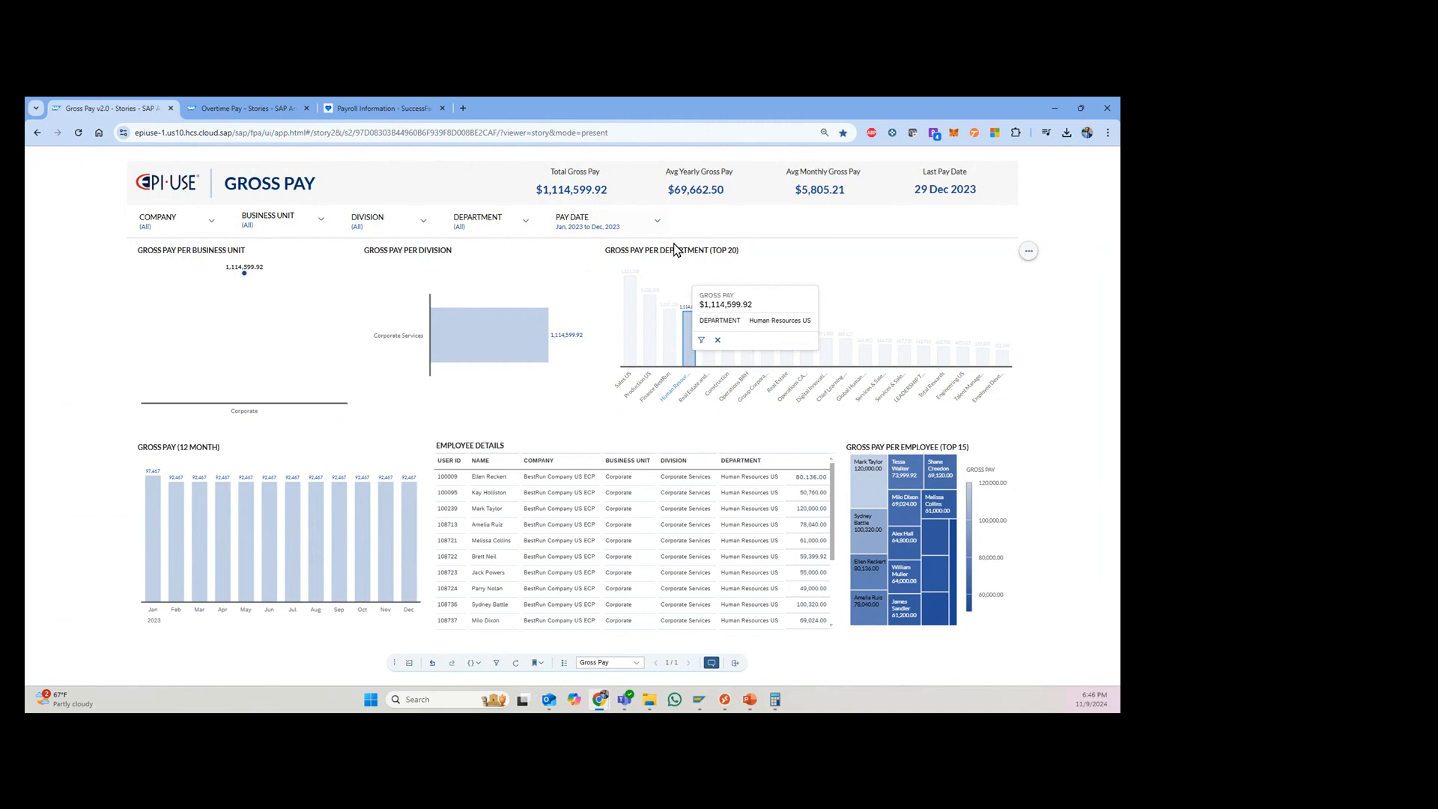
mouse_move(656, 455)
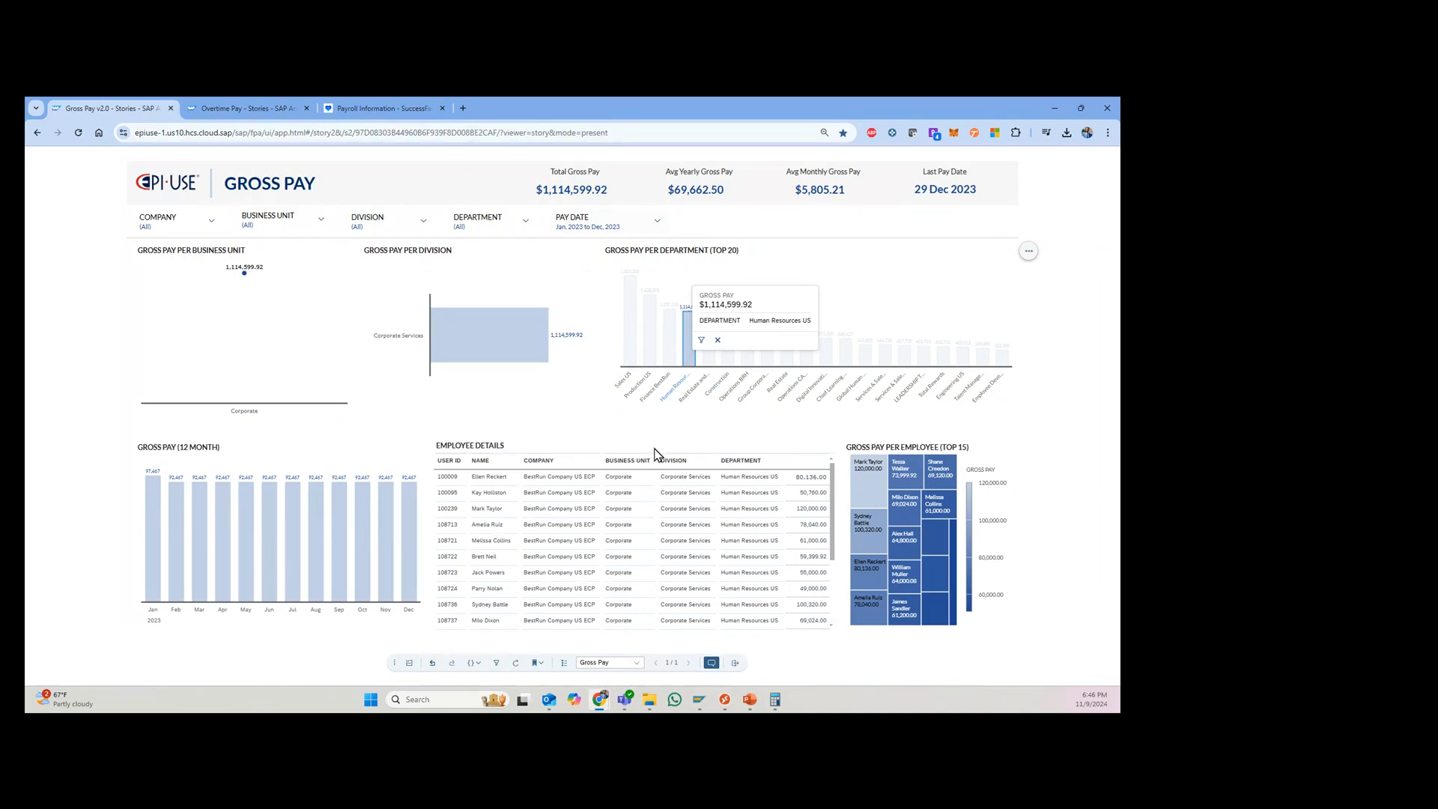
mouse_move(228, 236)
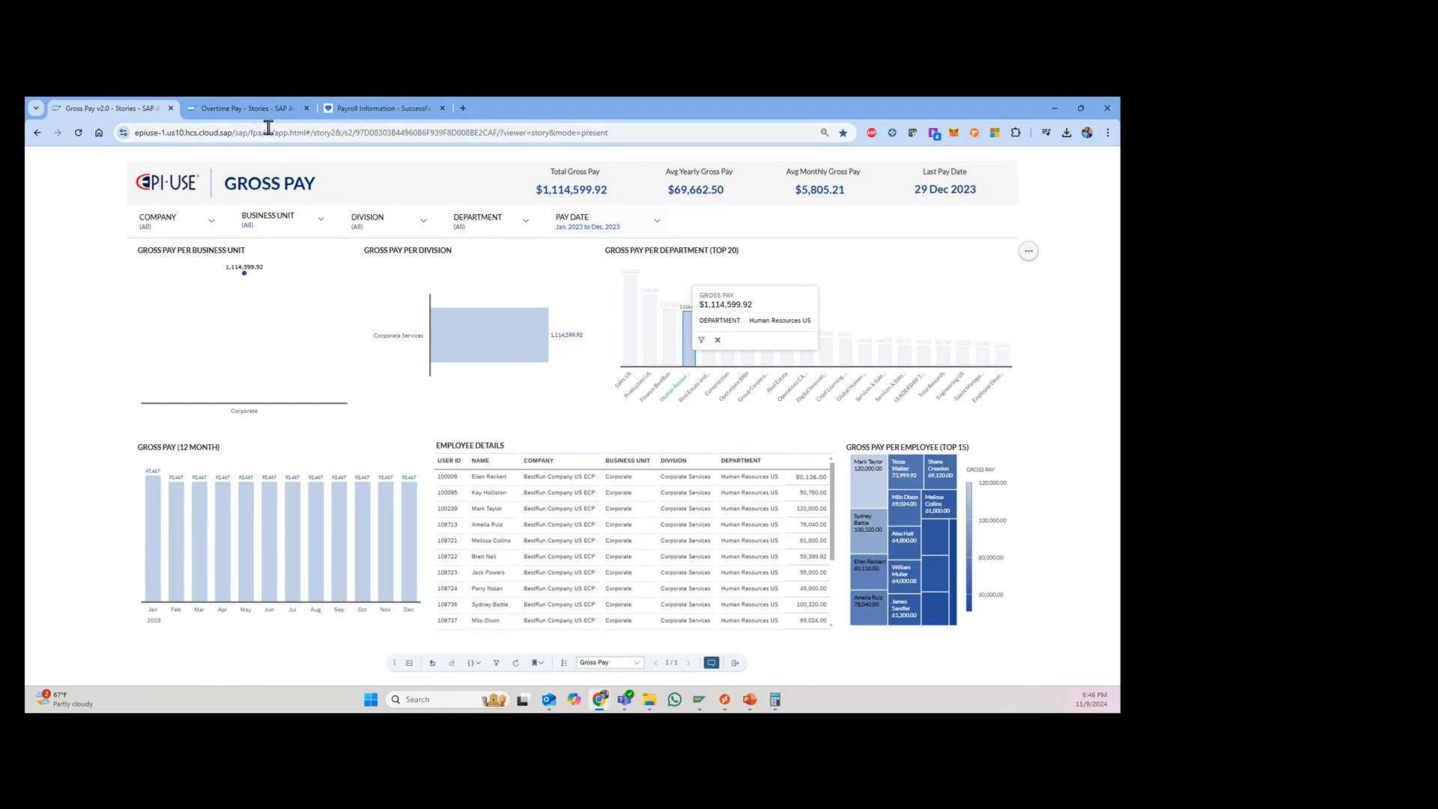
- Switch to the Overtime Pay story in SAP Analytics Cloud
click(248, 107)
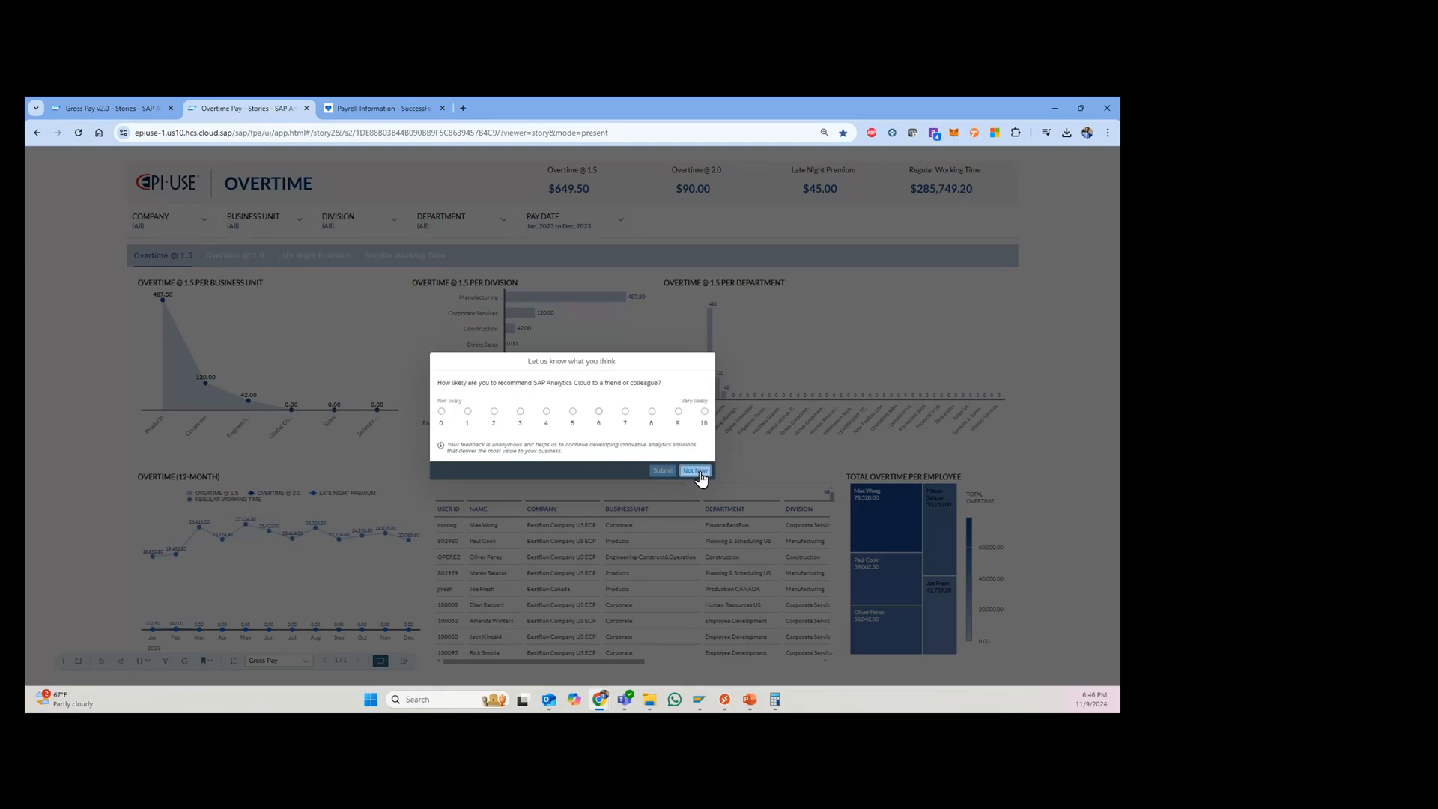
- Choose Ask Later to close the feedback survey on the Overtime story
click(694, 470)
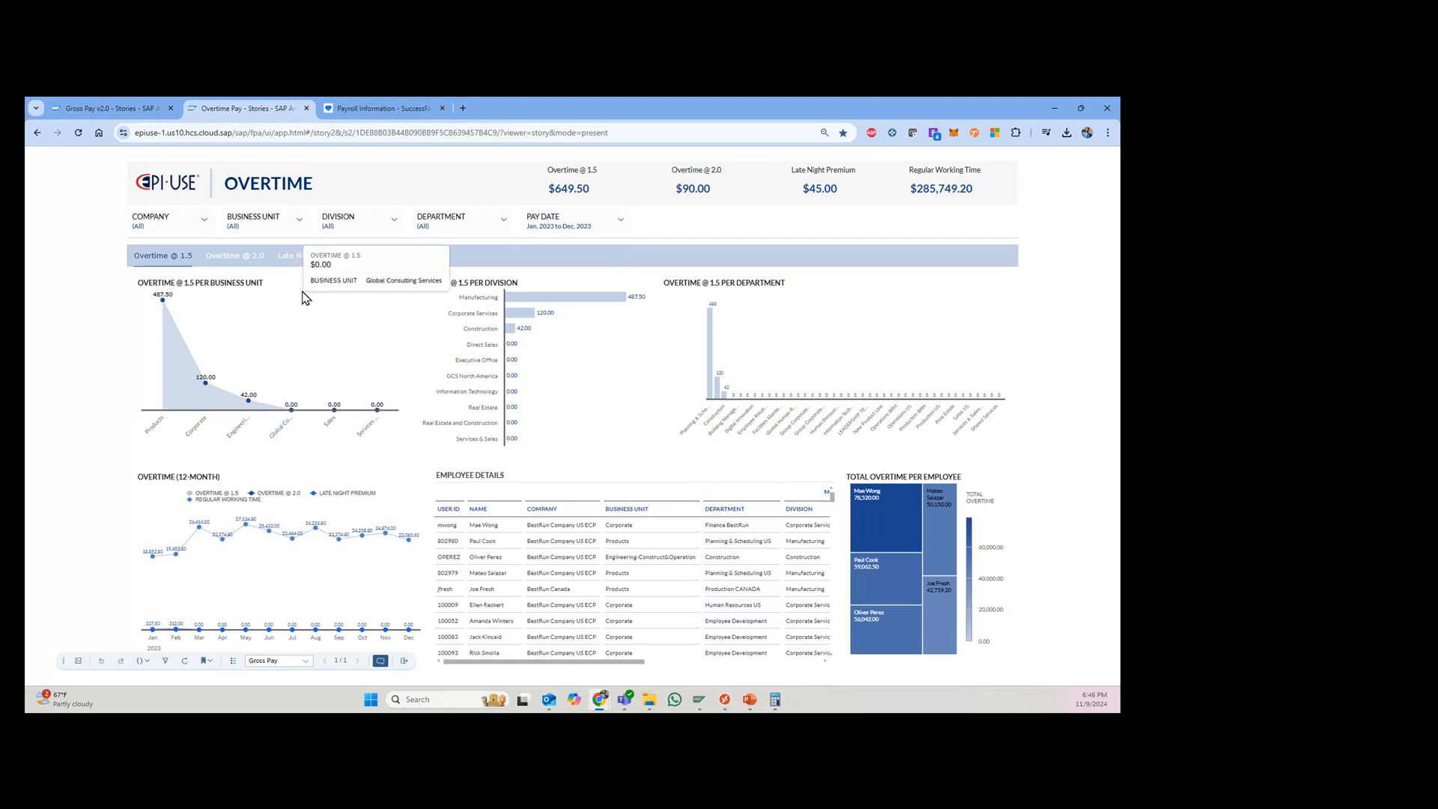
mouse_move(297, 416)
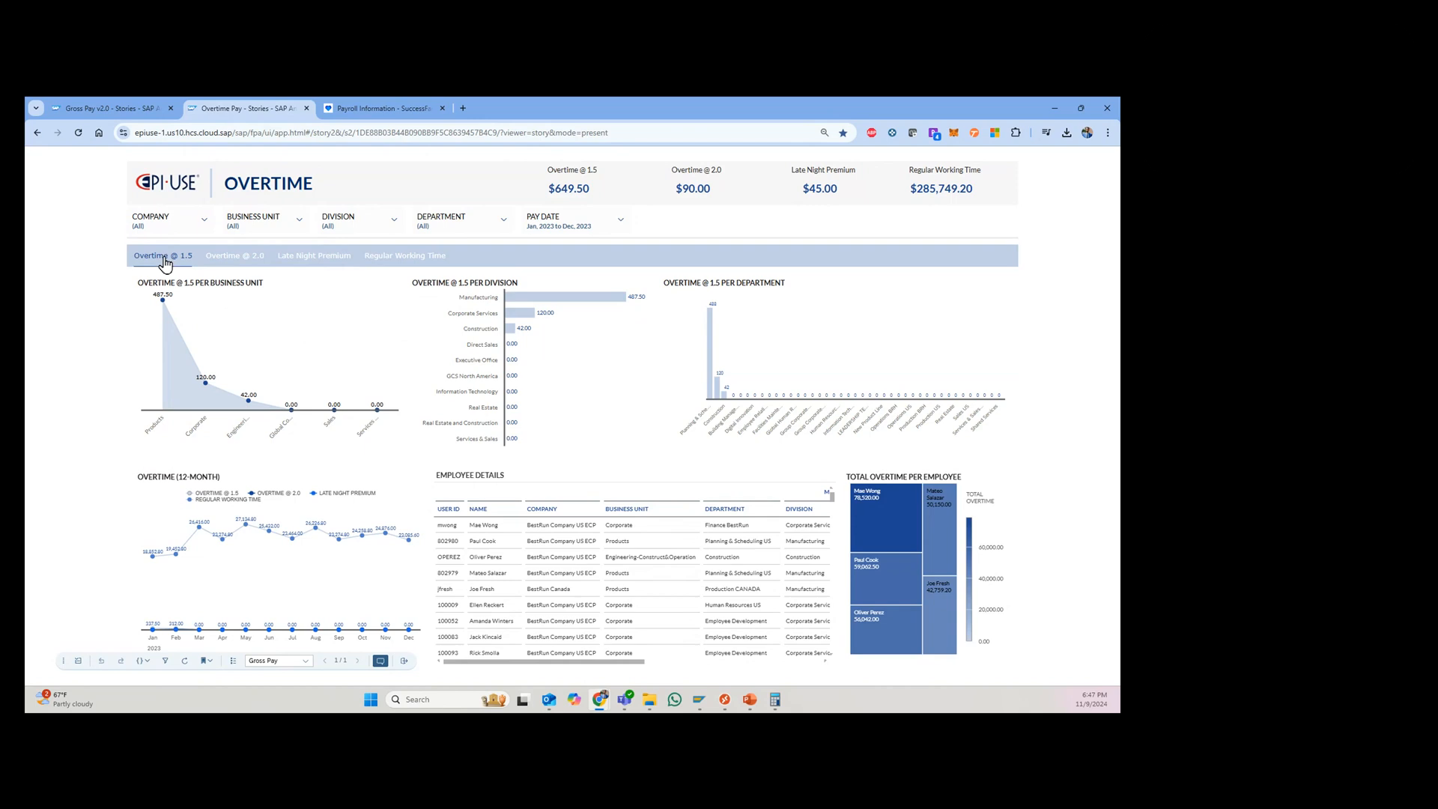
- Review Overtime @ 2.0 charts ($90.00, all Manufacturing), then go to Late Night Premium
click(234, 255)
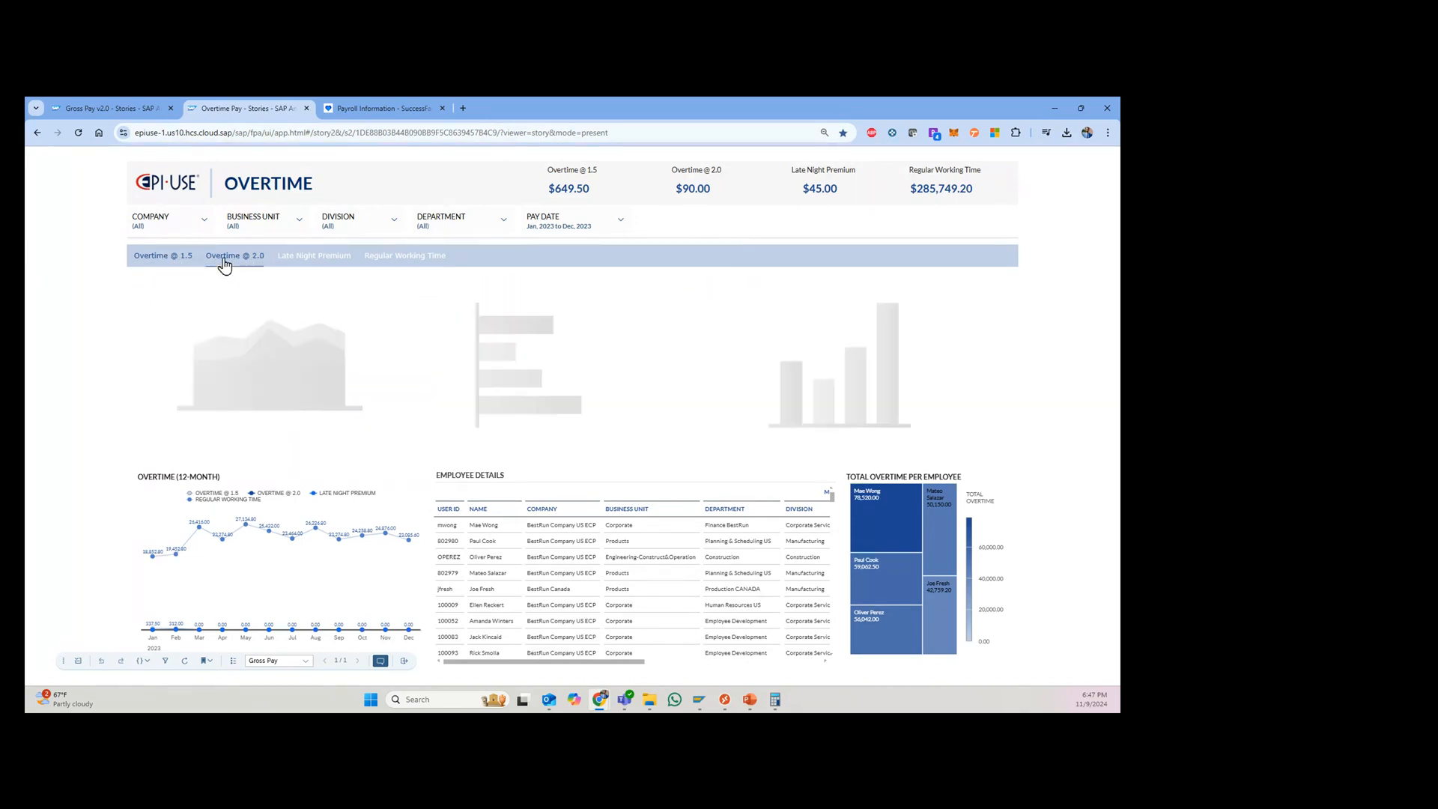
click(234, 255)
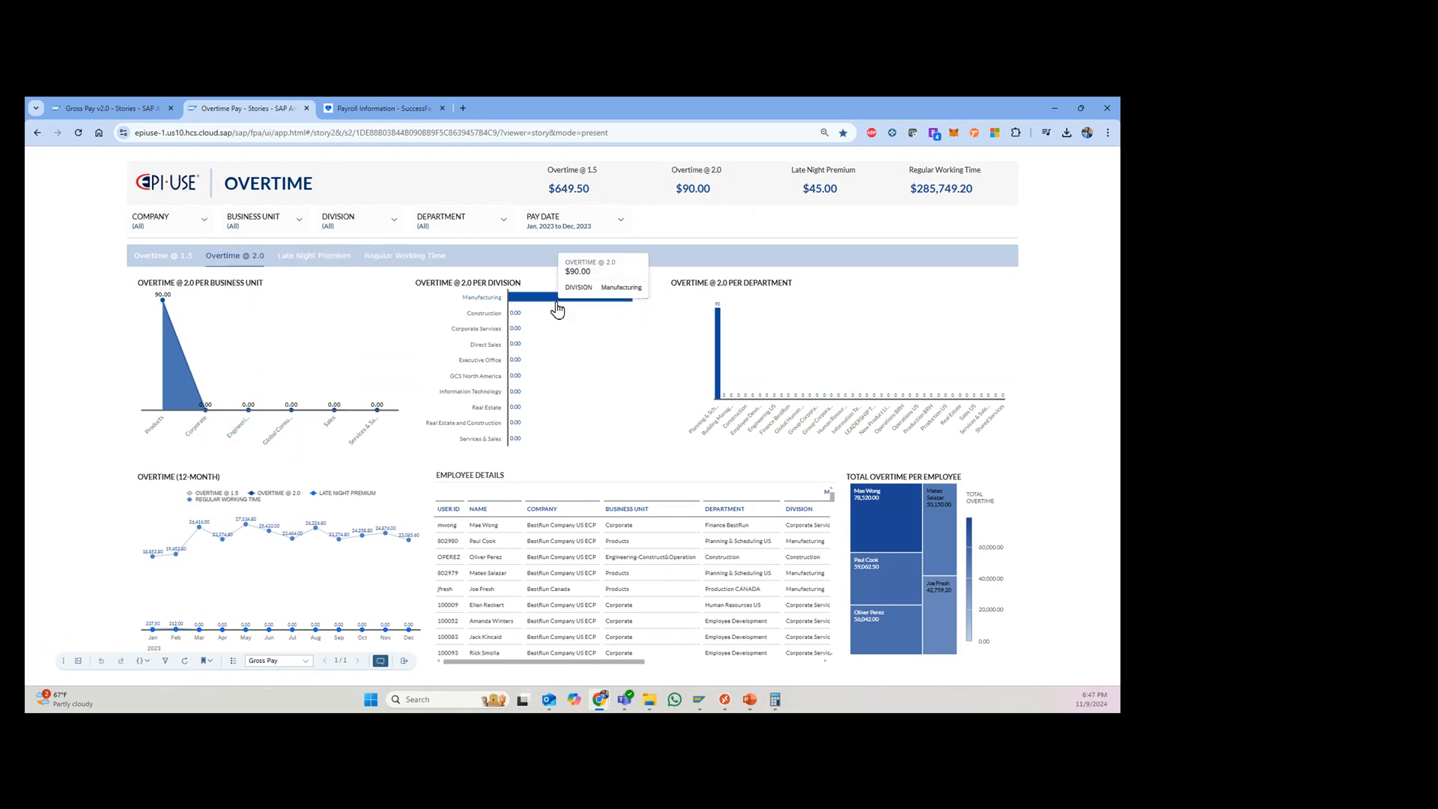
click(314, 254)
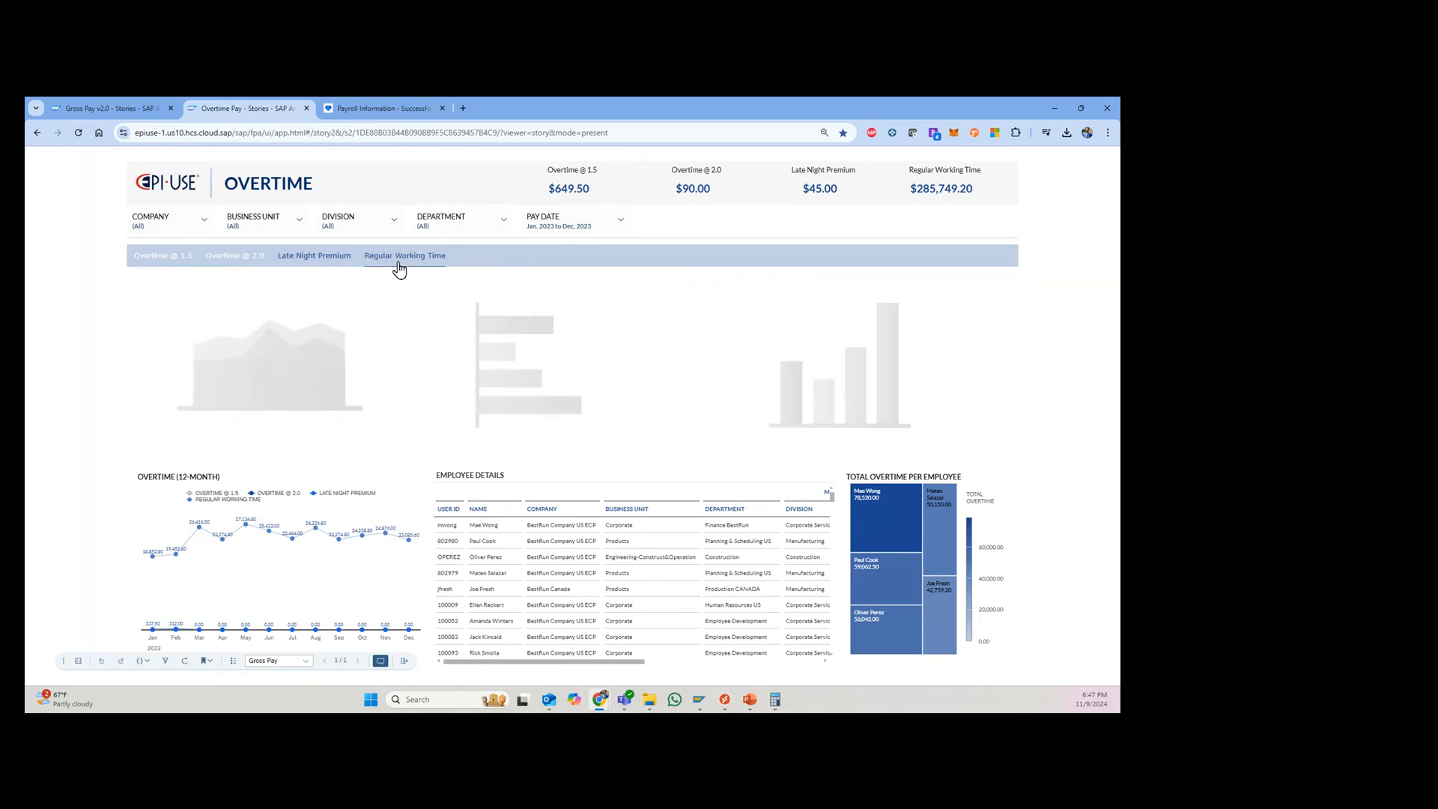
- Show Regular Working Time charts, with Manufacturing leading divisions at 151,349.20
click(405, 255)
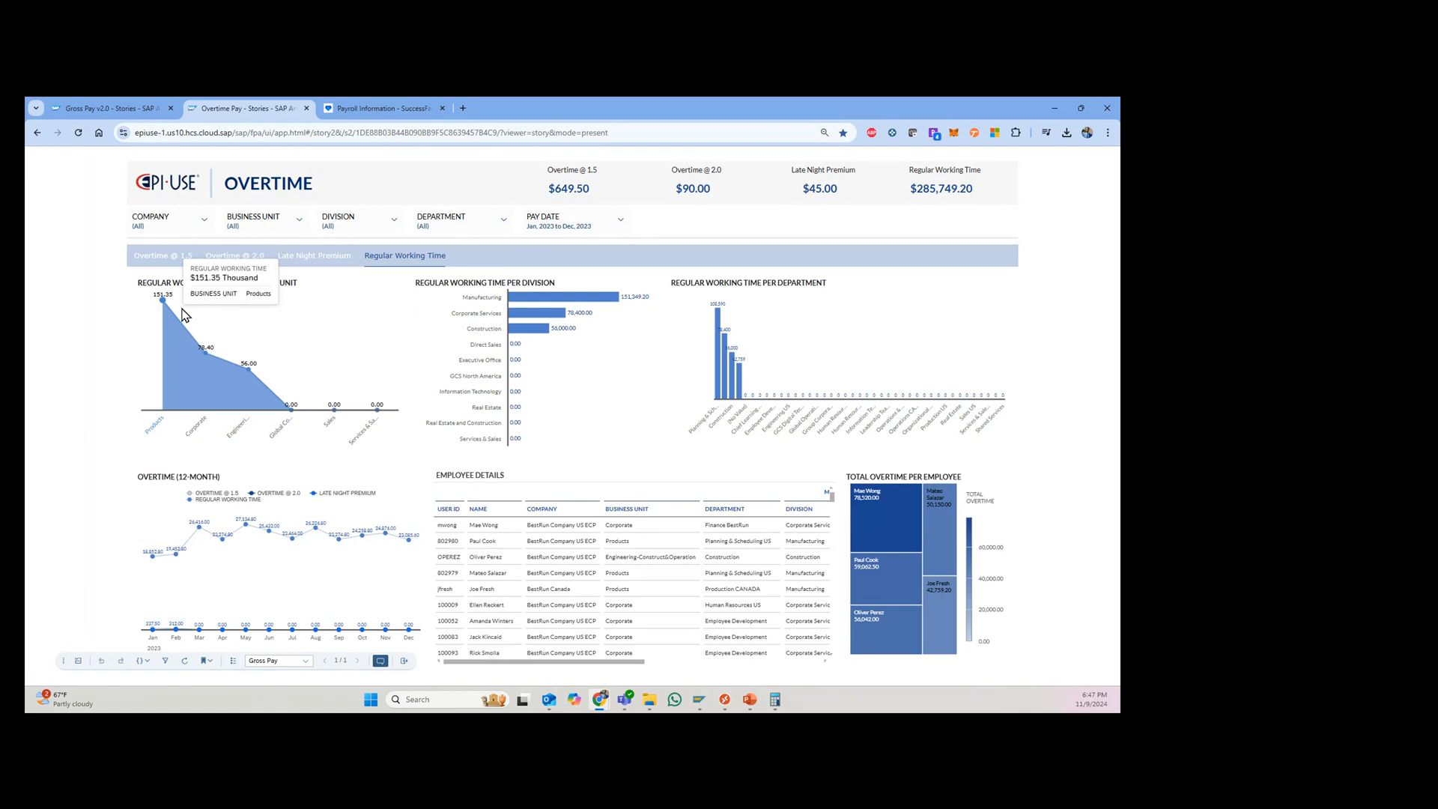
mouse_move(307, 536)
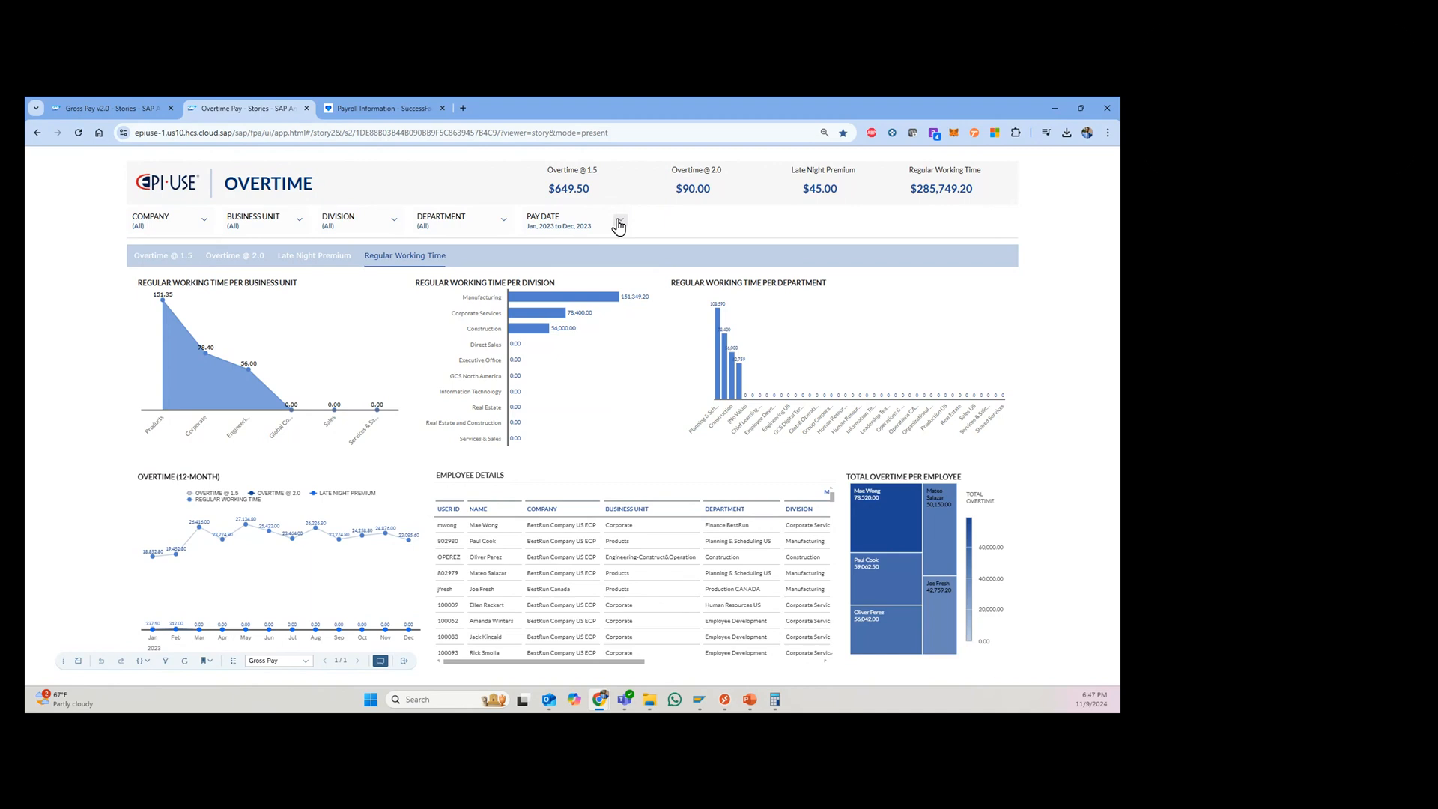
mouse_move(475, 231)
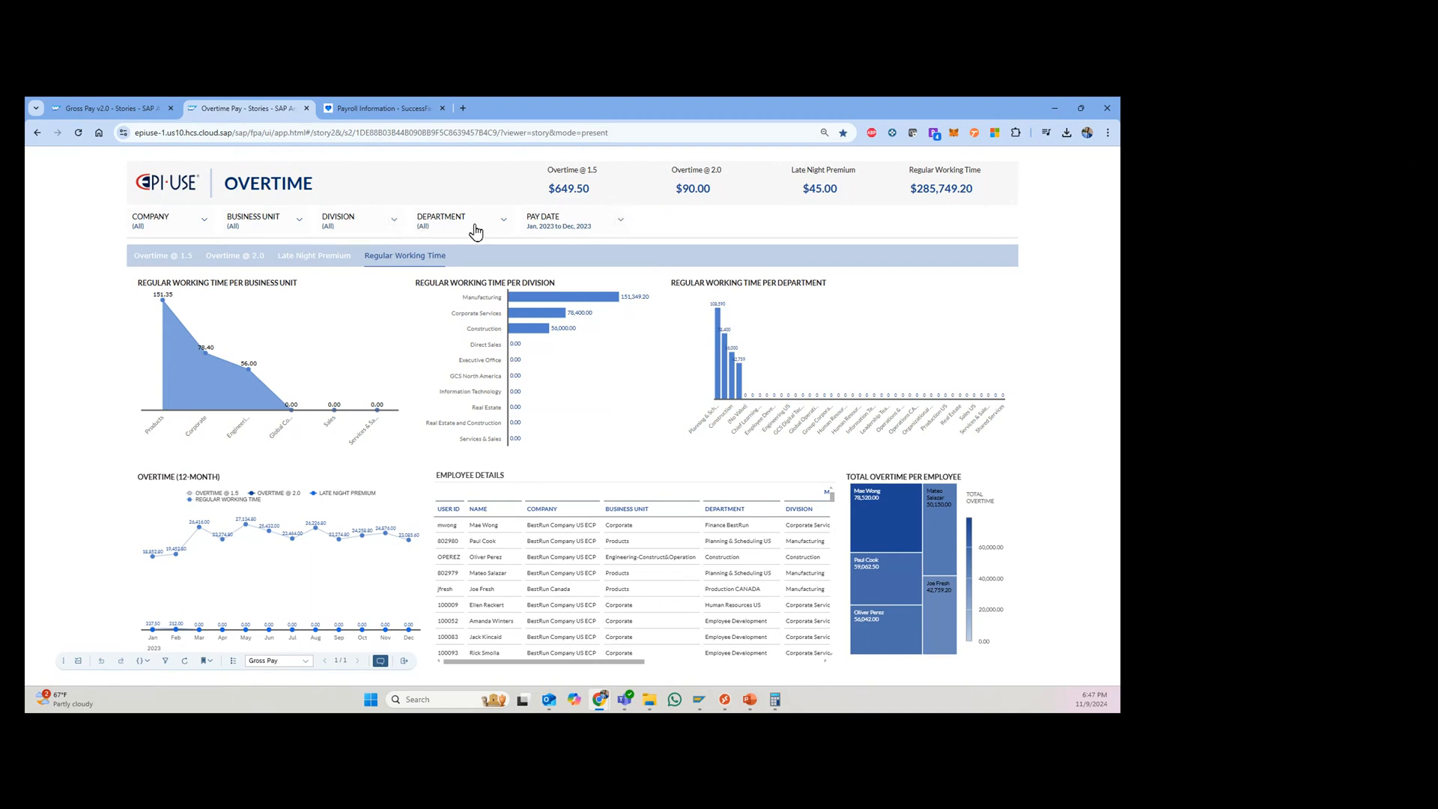
mouse_move(600, 229)
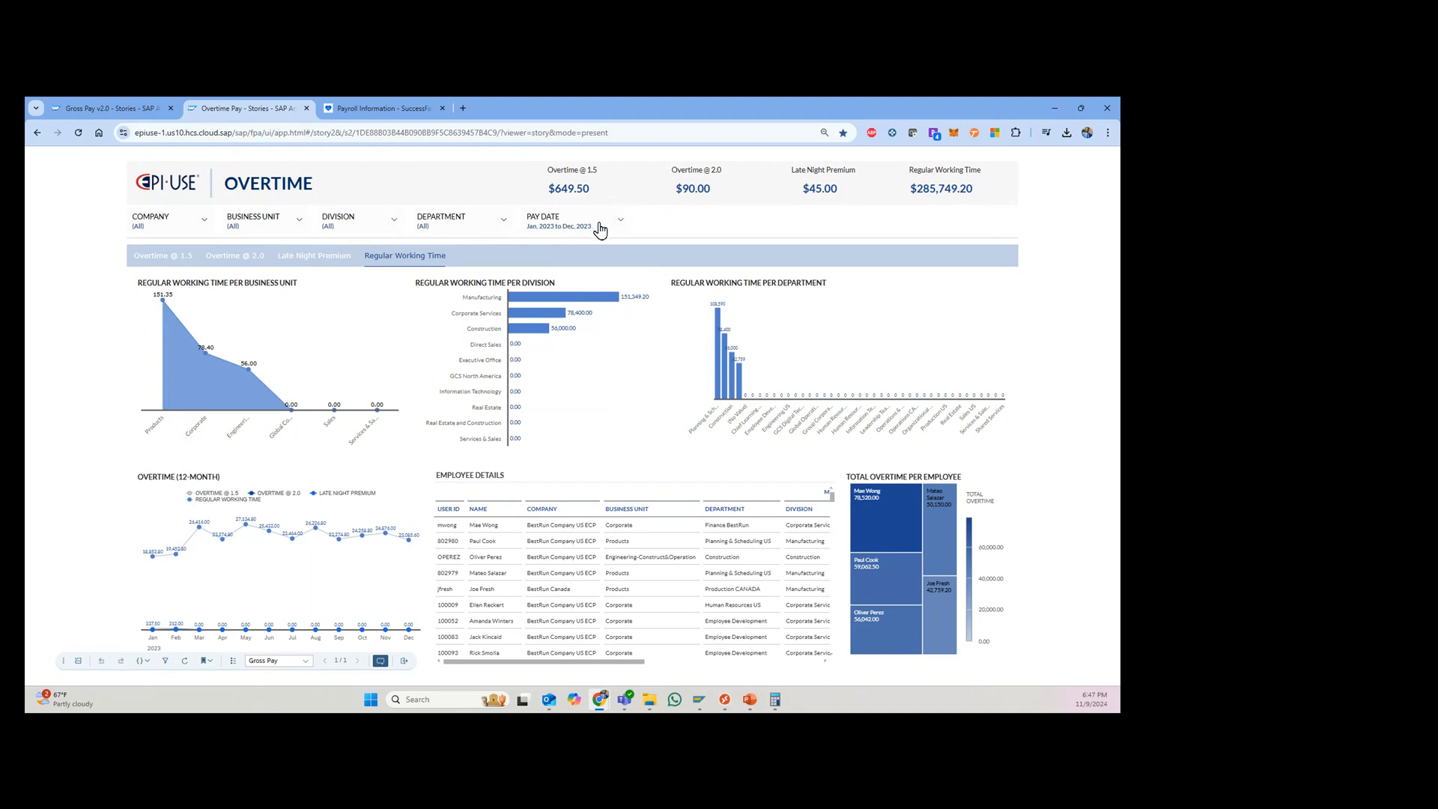
mouse_move(548, 191)
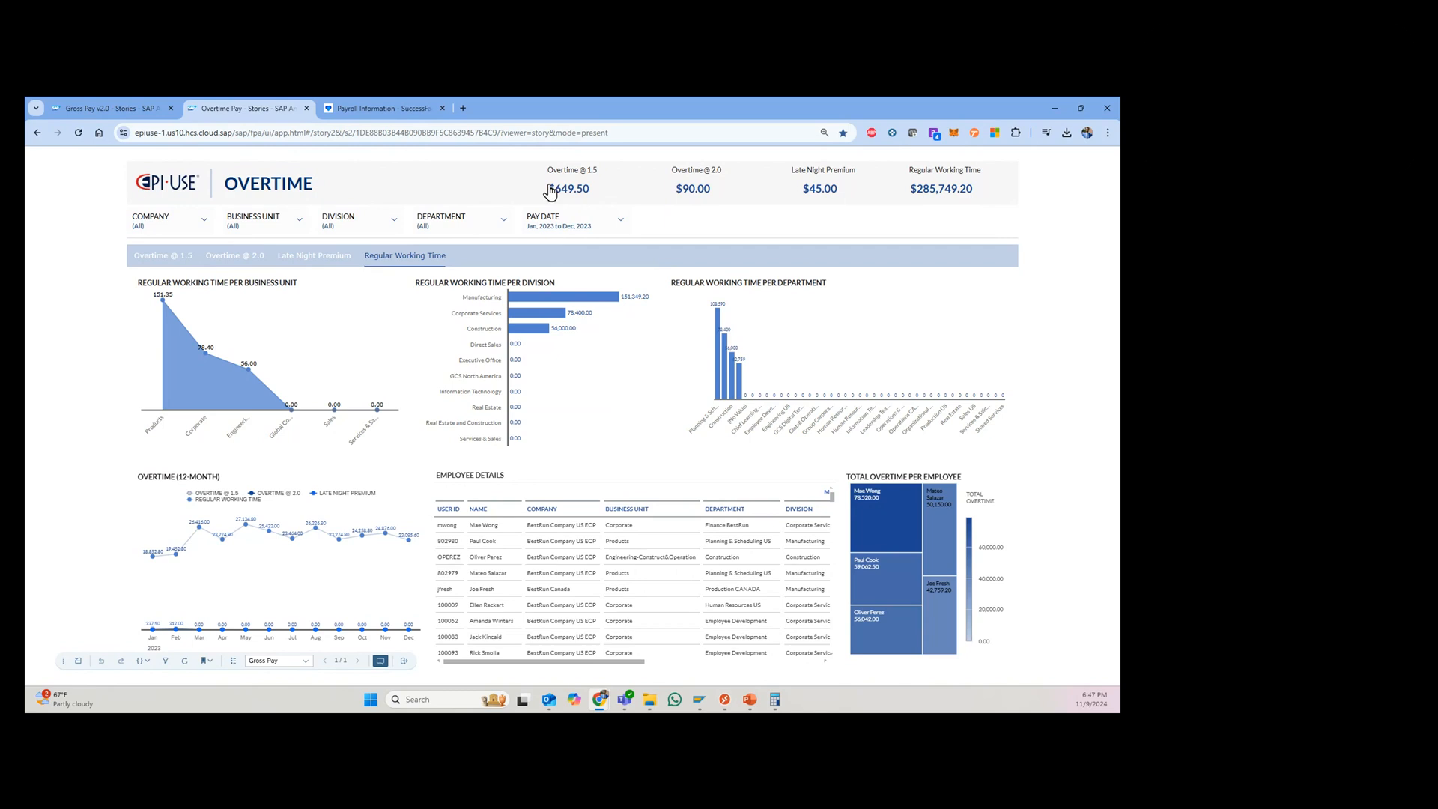
mouse_move(766, 239)
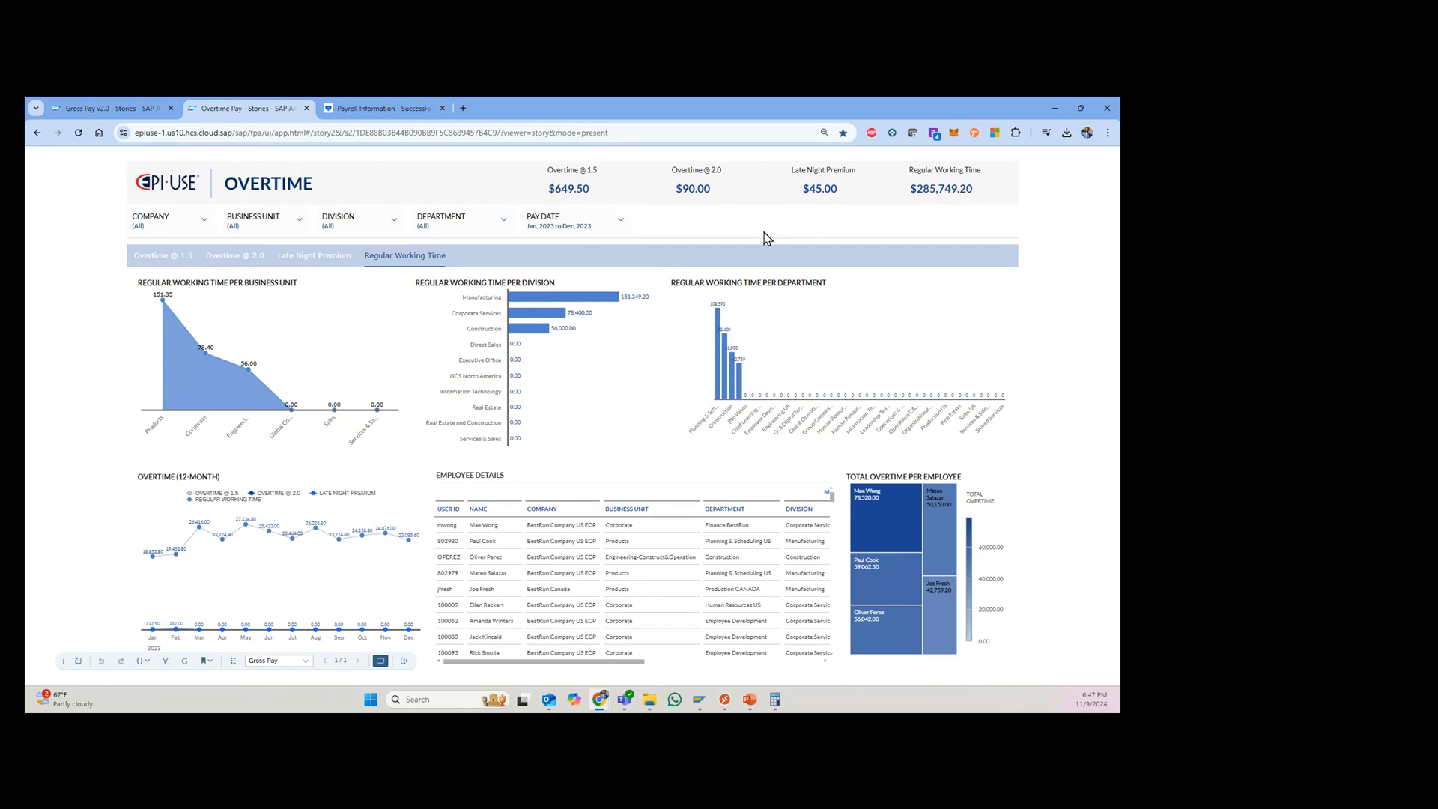